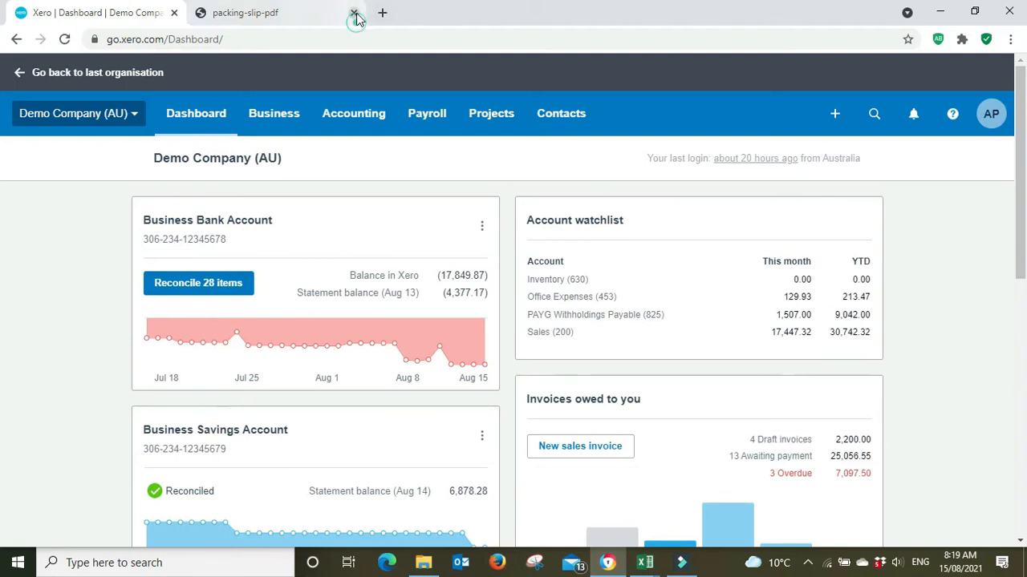
- Close the packing-slip-pdf page, leaving only the Demo Company dashboard
click(354, 13)
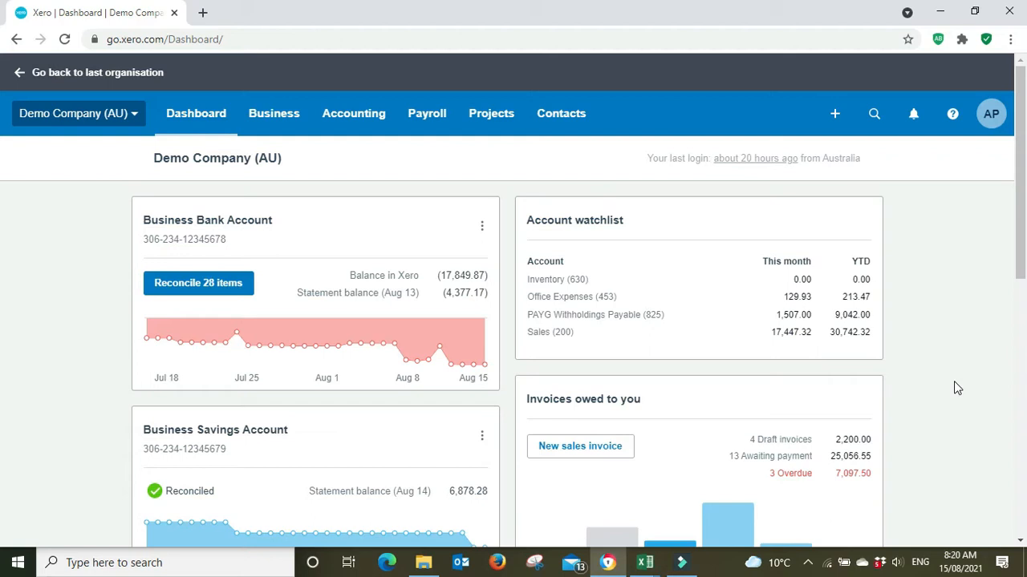
mouse_move(894, 364)
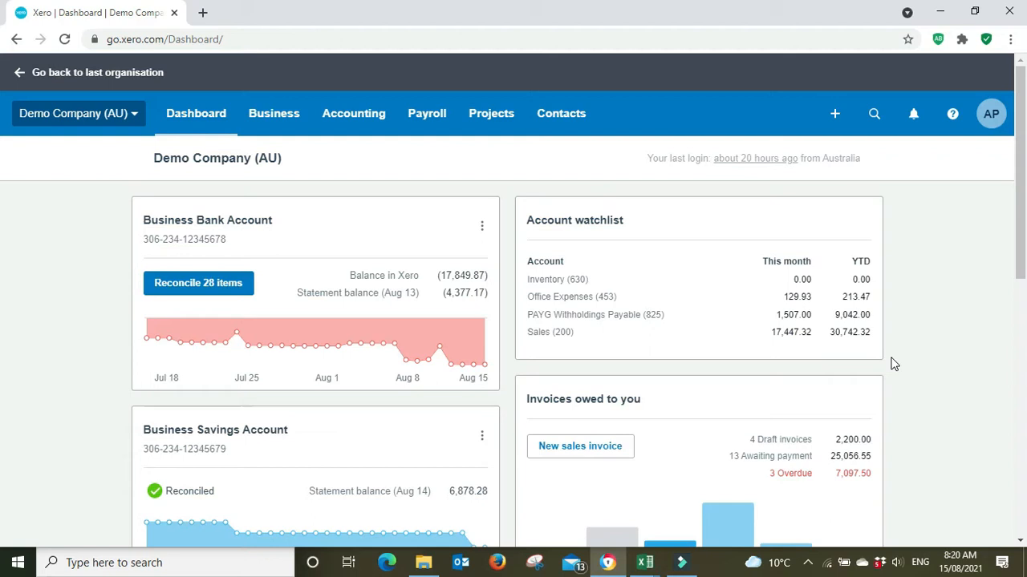
mouse_move(149, 120)
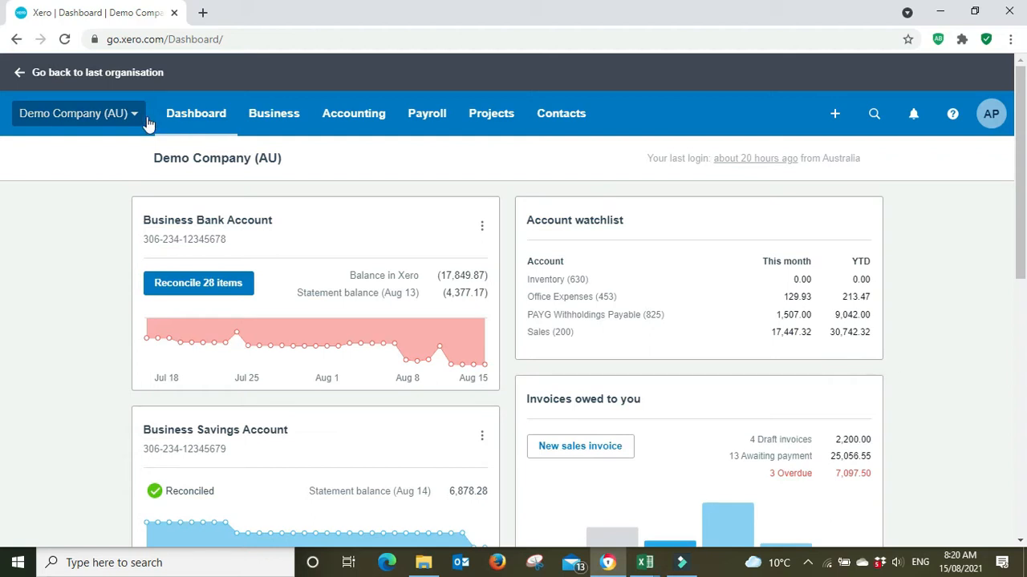
- Go from the Demo Company (AU) menu to Settings and into Invoice settings, down to the branding themes
click(76, 113)
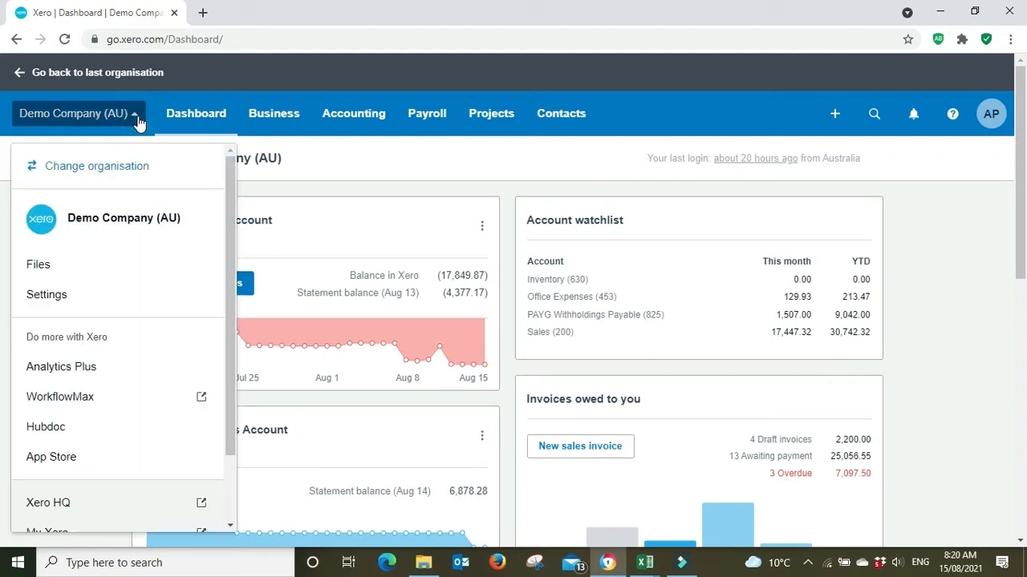
mouse_move(47, 294)
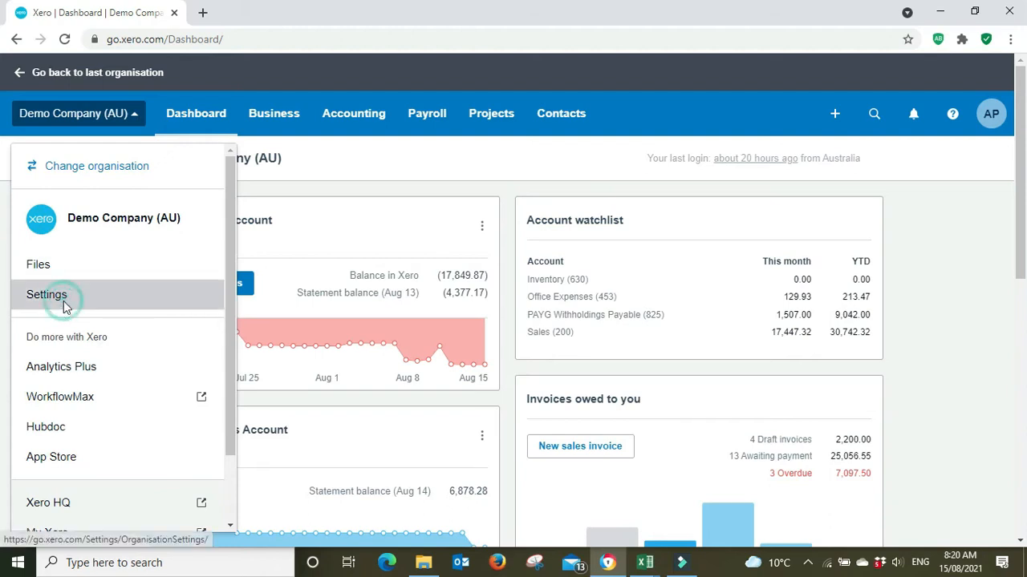
click(46, 294)
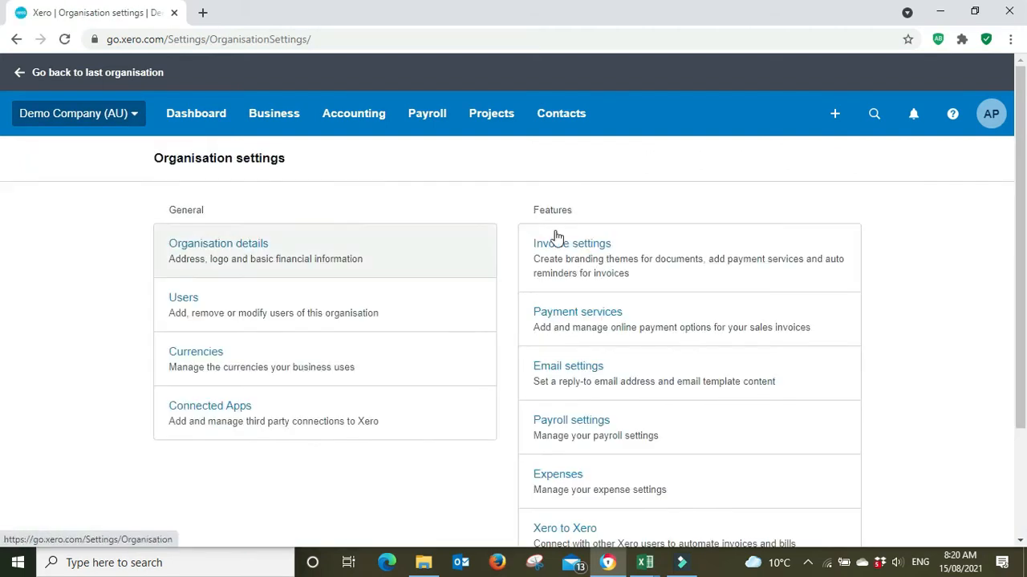
click(572, 243)
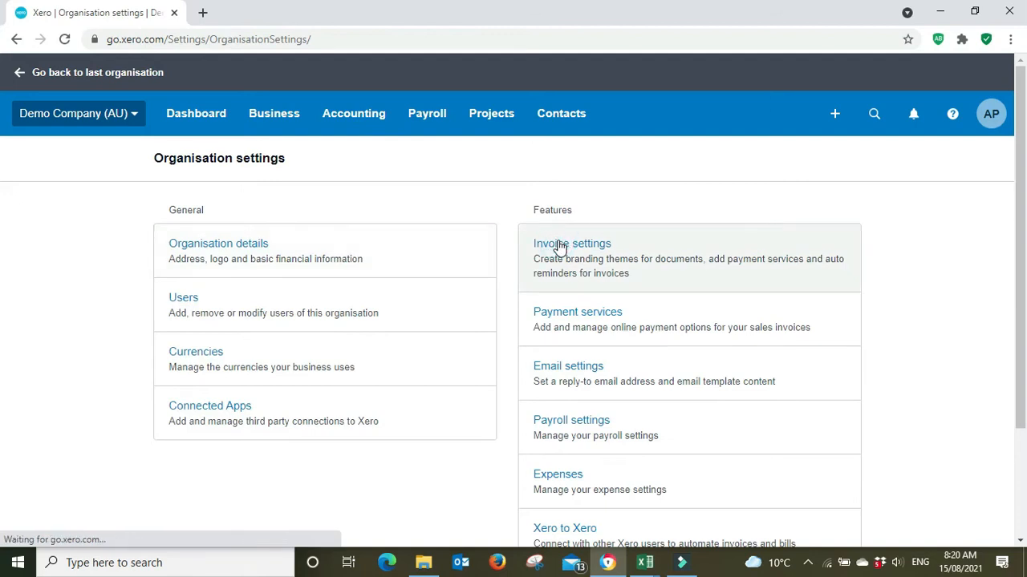
click(572, 243)
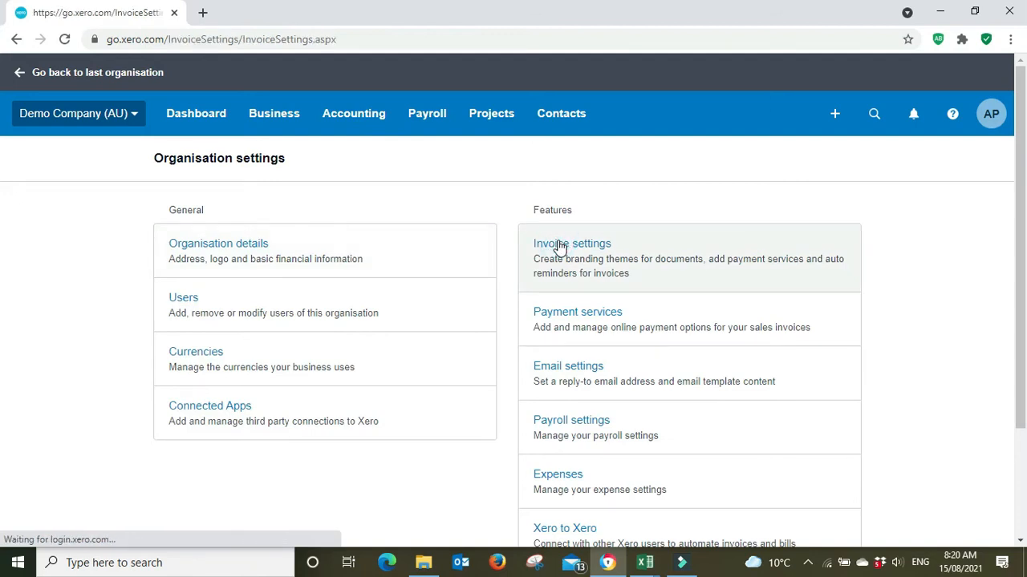
click(572, 243)
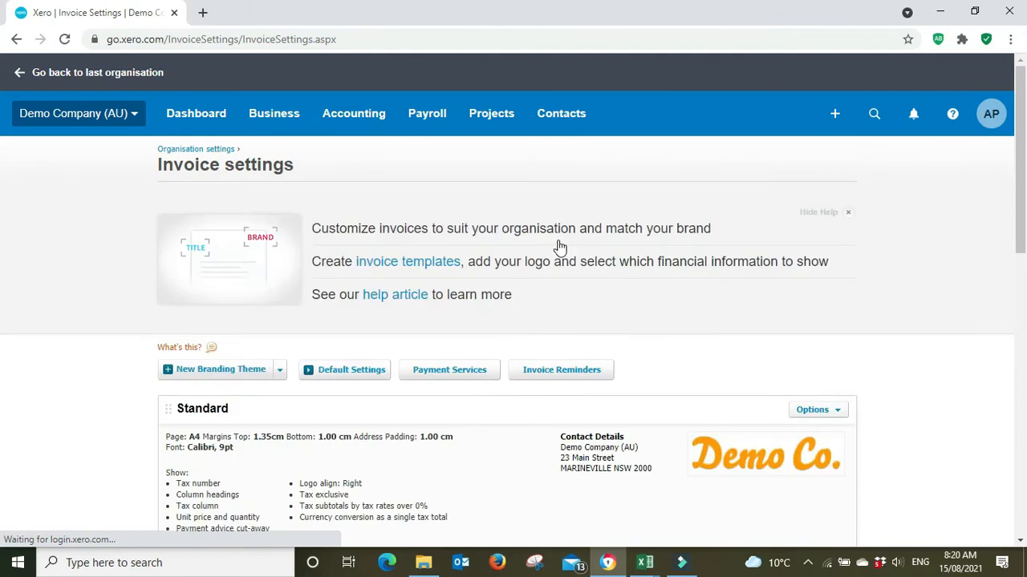
scroll(down, 3)
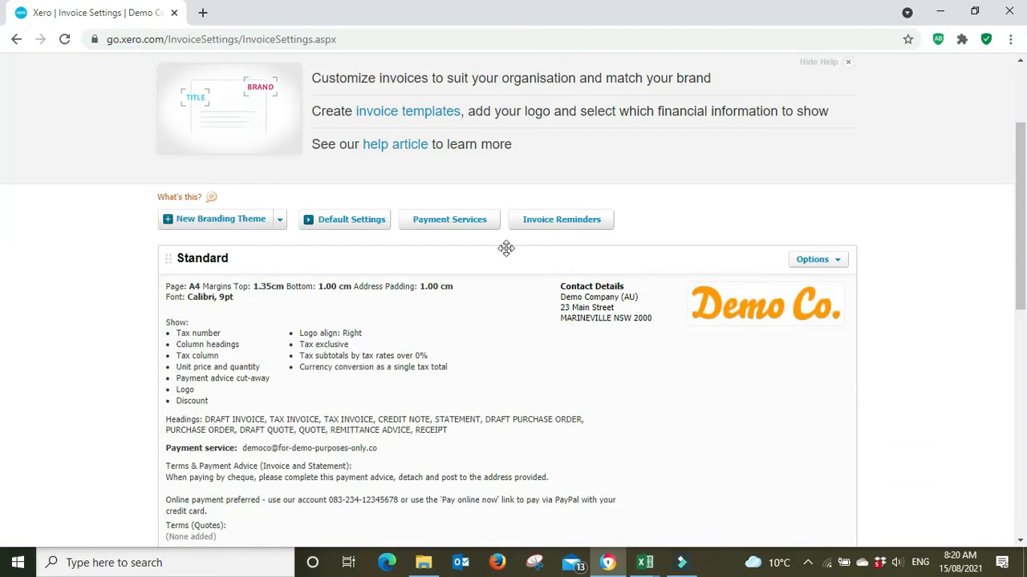
- Peek at the New Branding Theme type list and dismiss it without choosing
click(279, 219)
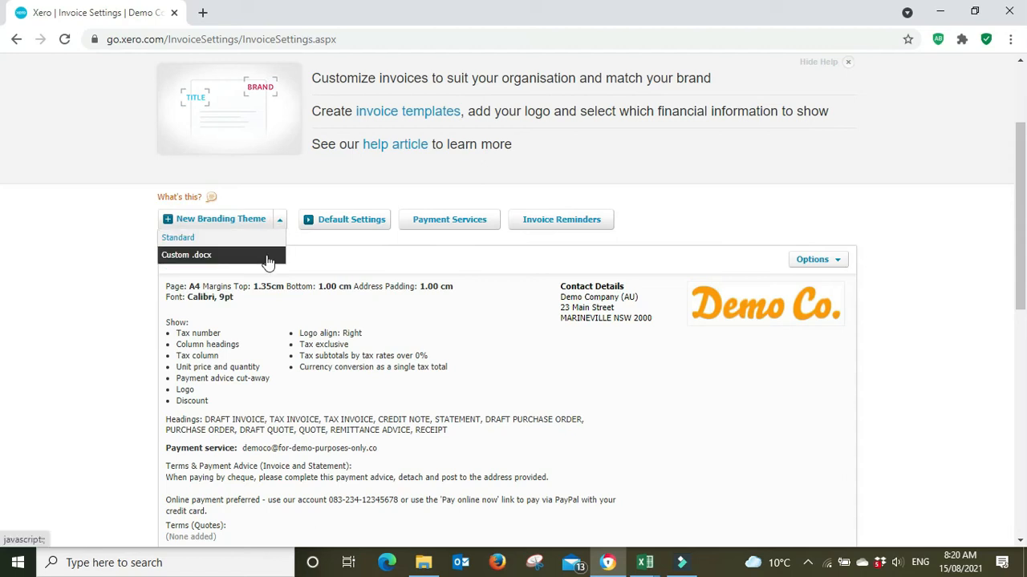
mouse_move(955, 342)
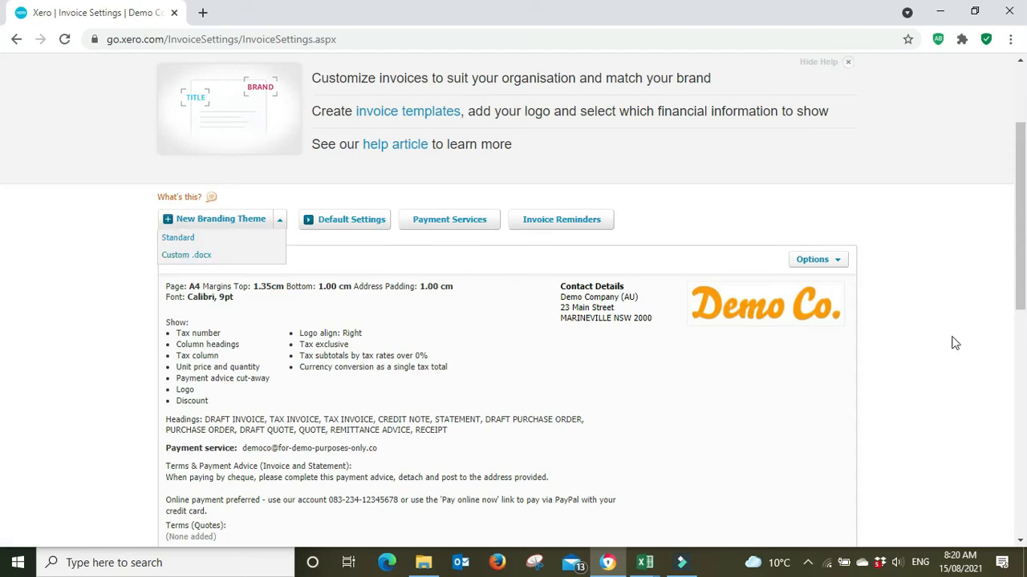
click(177, 237)
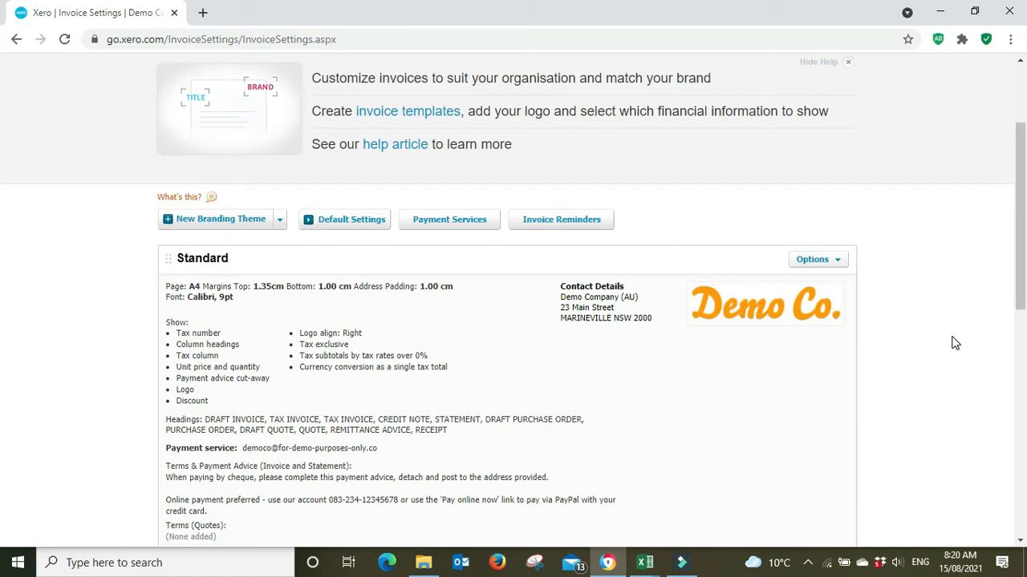
- Create a new Standard branding theme titled 'Packing Slip' and save it
click(279, 219)
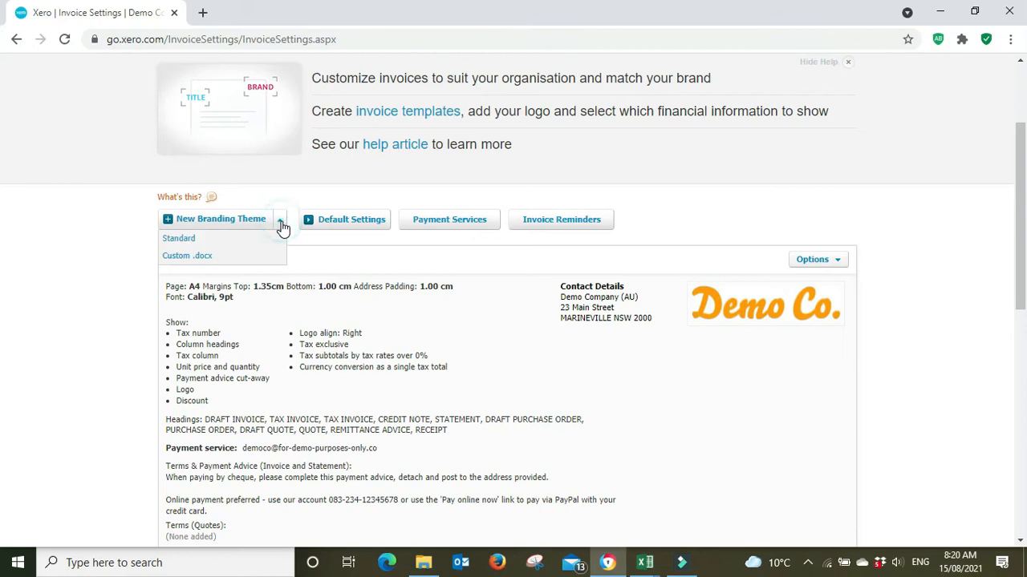
click(178, 238)
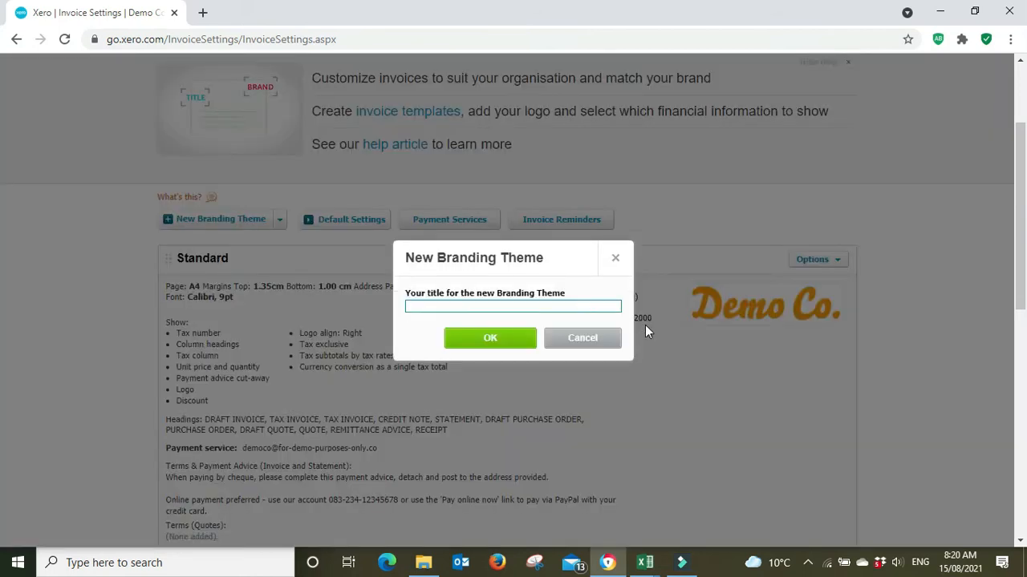
text(Pack)
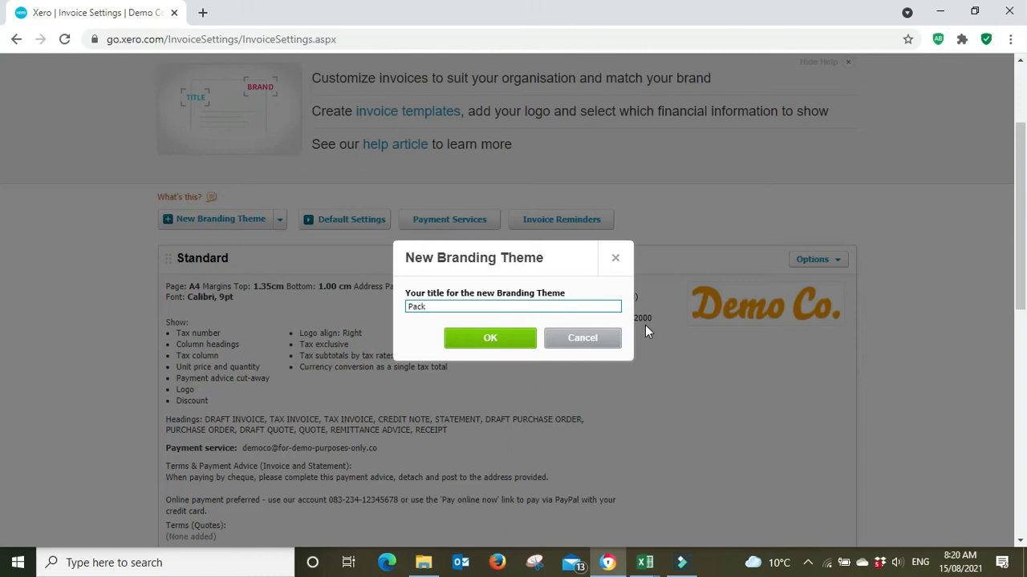
text(ing)
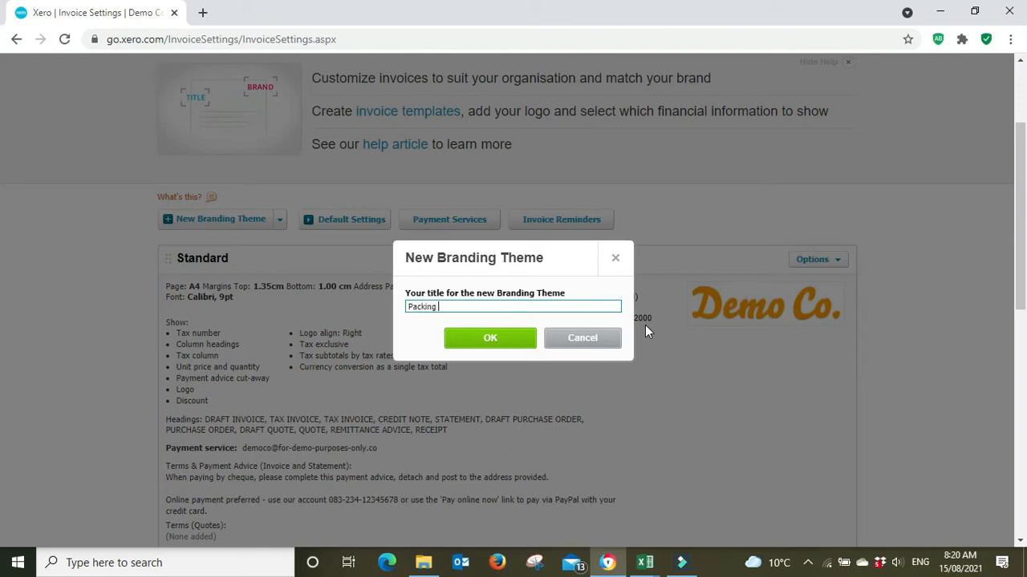
text(Slip)
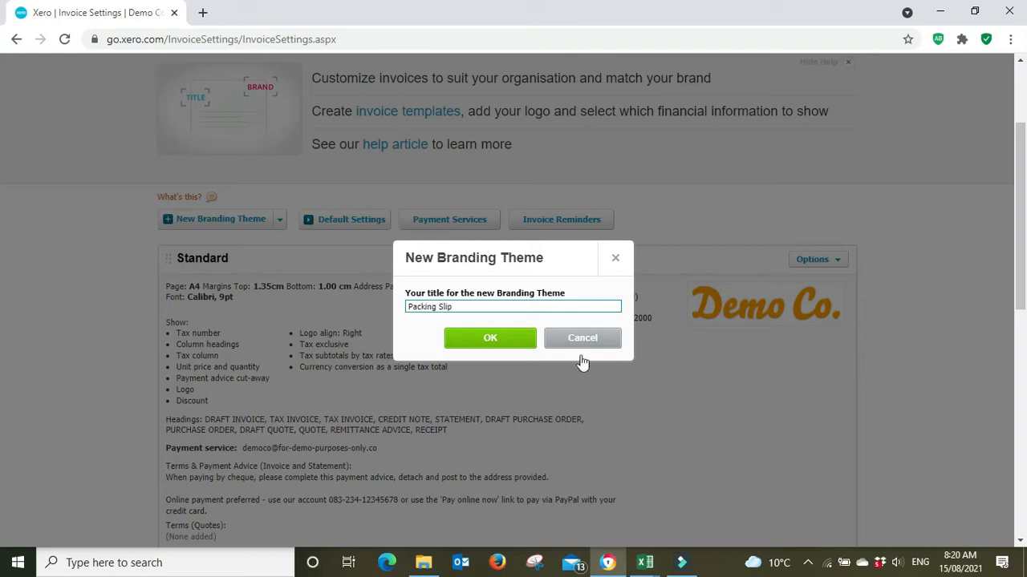
click(489, 337)
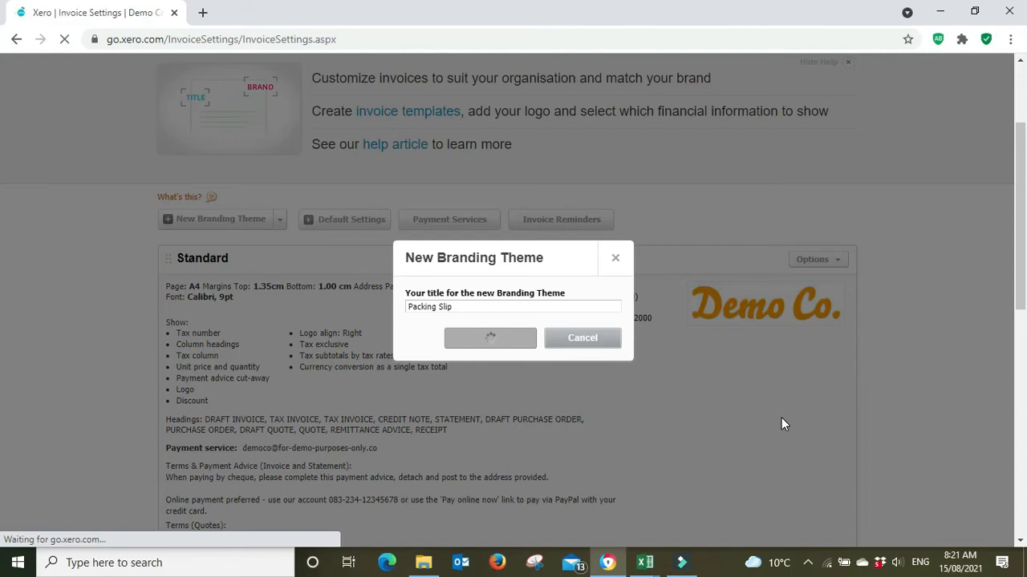
click(489, 338)
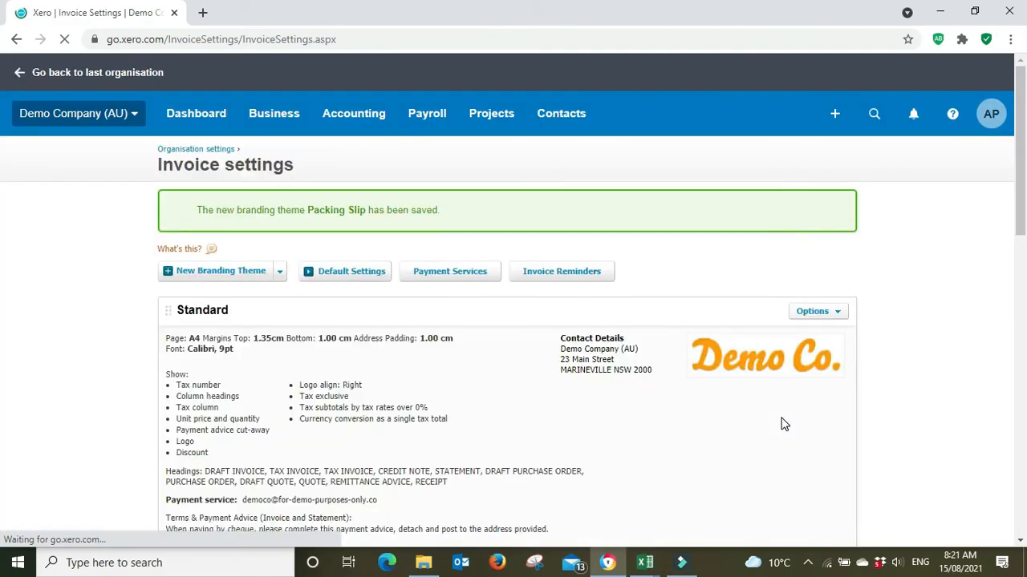
- Download the Packing Slip theme's templates as 'Packing Slip Templates.zip' and start opening it
scroll(down, 3)
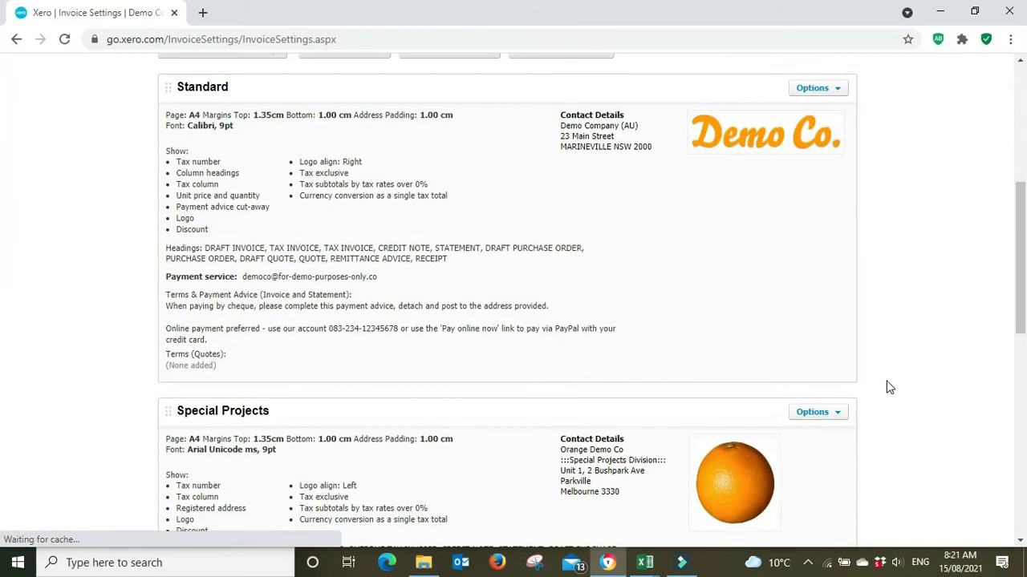
scroll(down, 3)
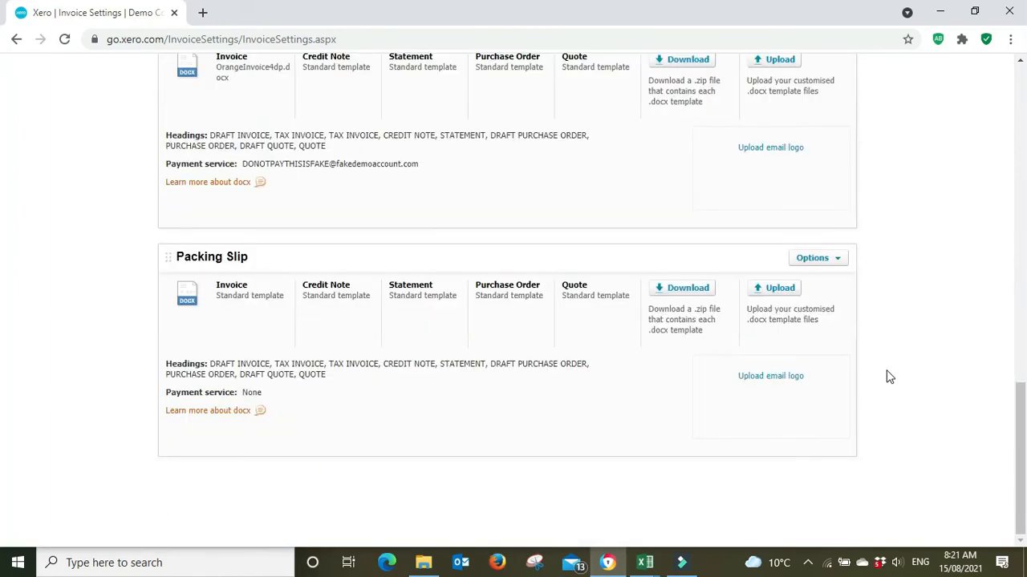
click(812, 258)
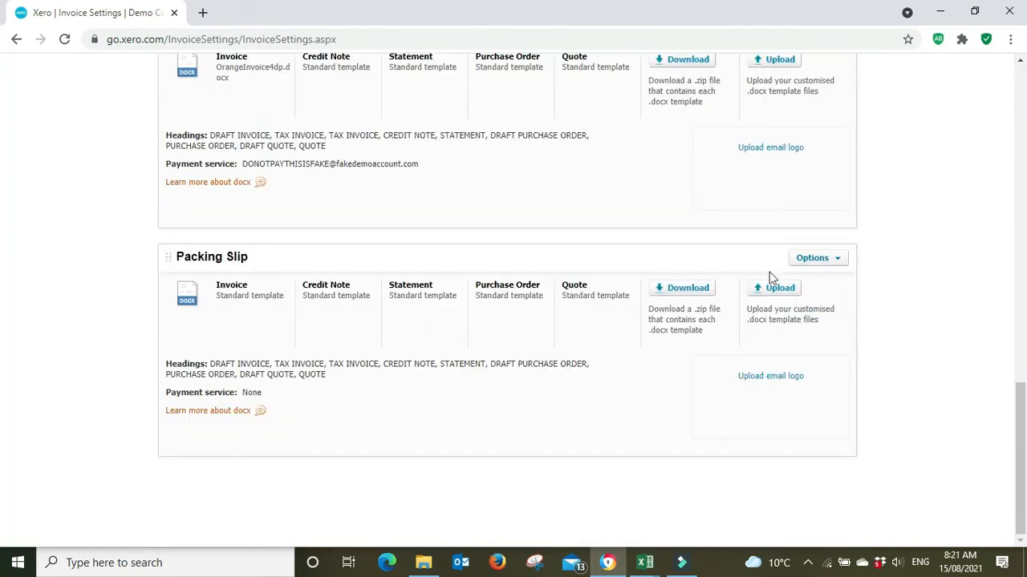
click(681, 287)
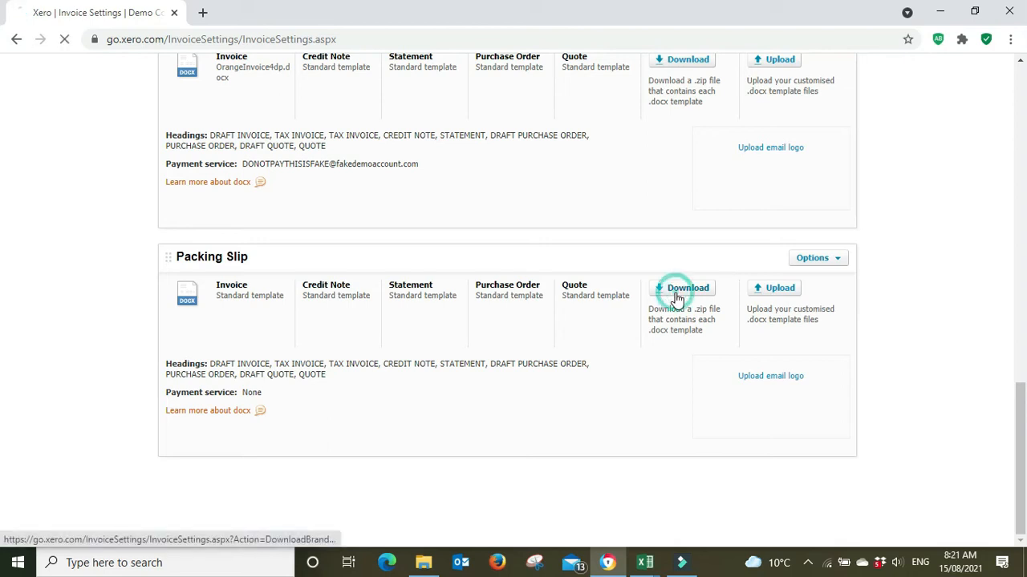
click(681, 287)
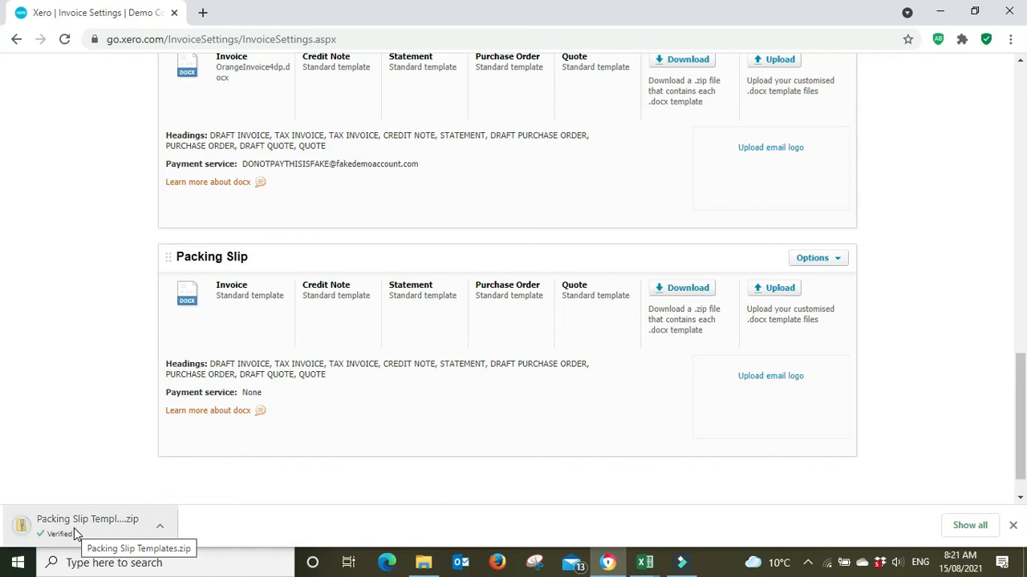
click(86, 519)
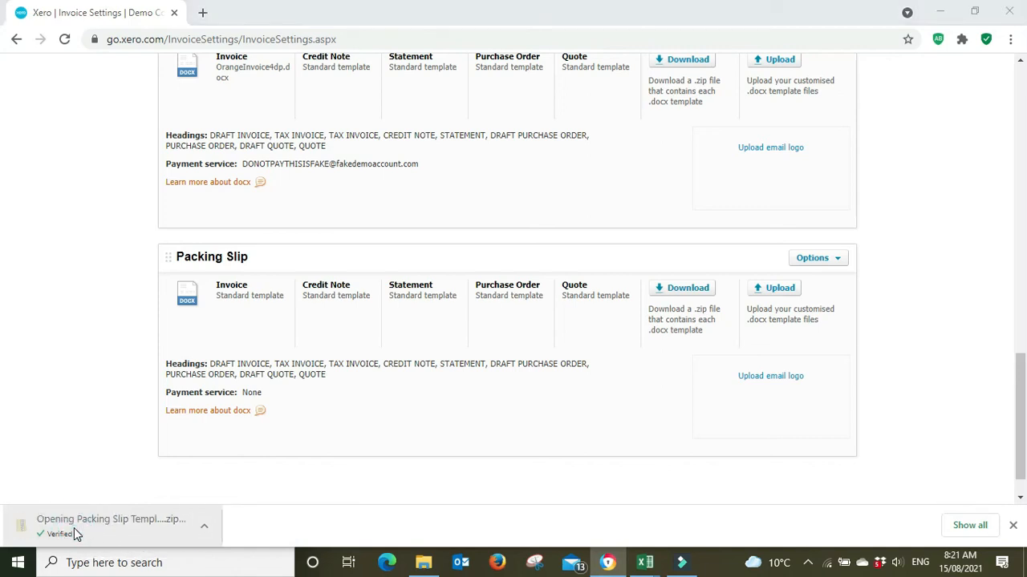
- Open the Invoice template document from the Packing Slip Templates zip in Word
click(110, 519)
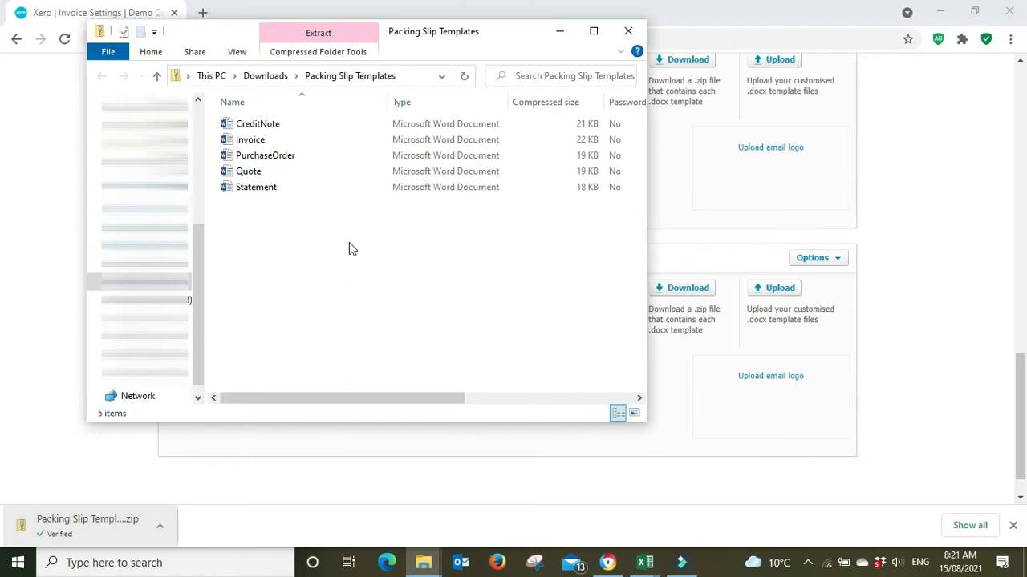
mouse_move(320, 155)
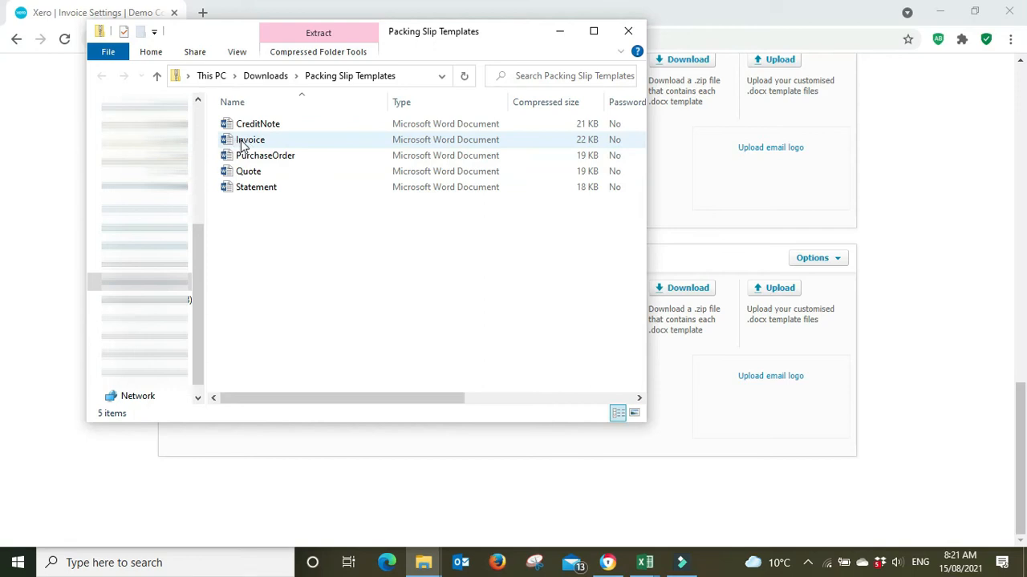
click(251, 139)
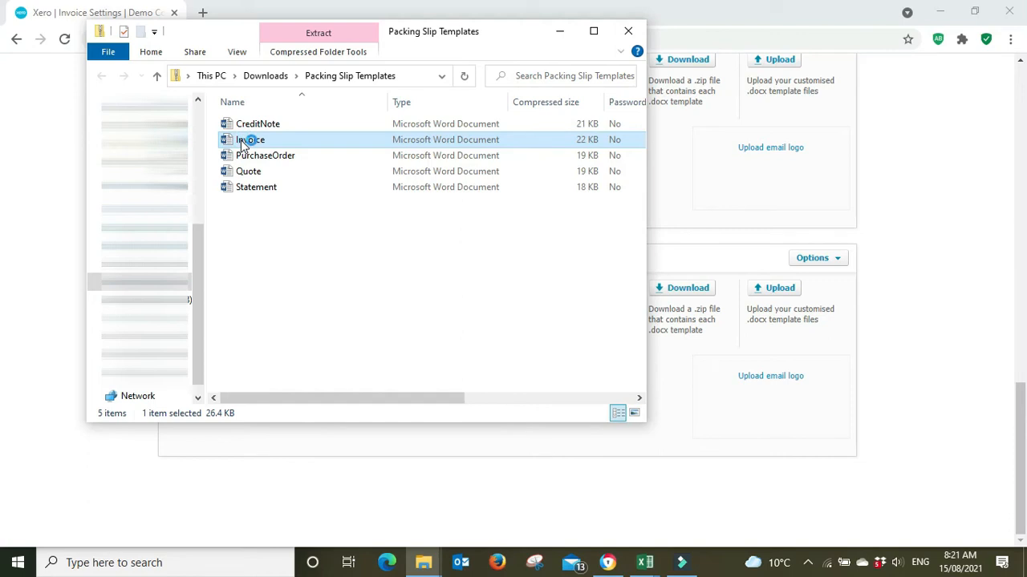
double_click(251, 139)
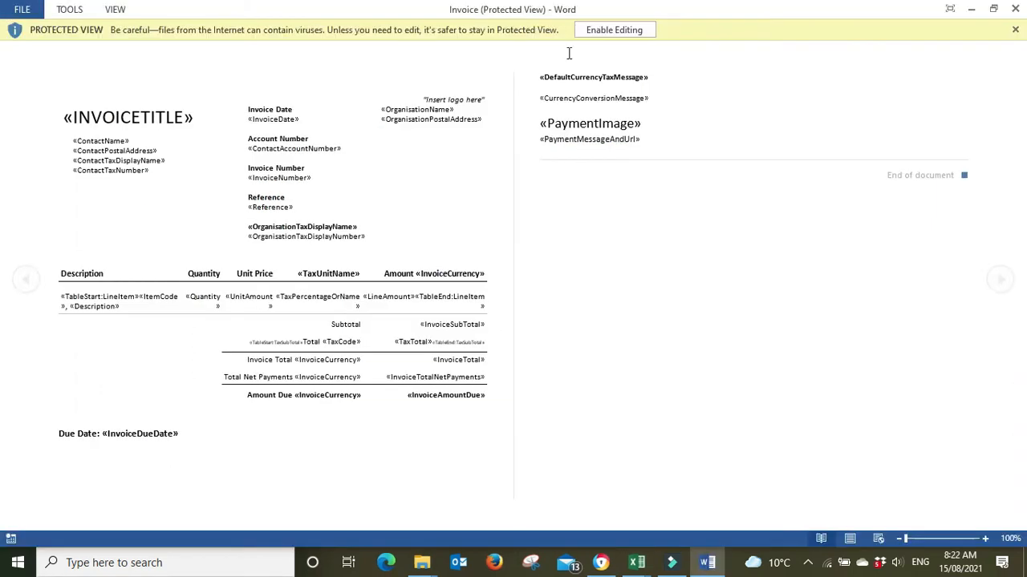
- Enable editing on the Invoice template and dismiss the macros-disabled warning
click(614, 30)
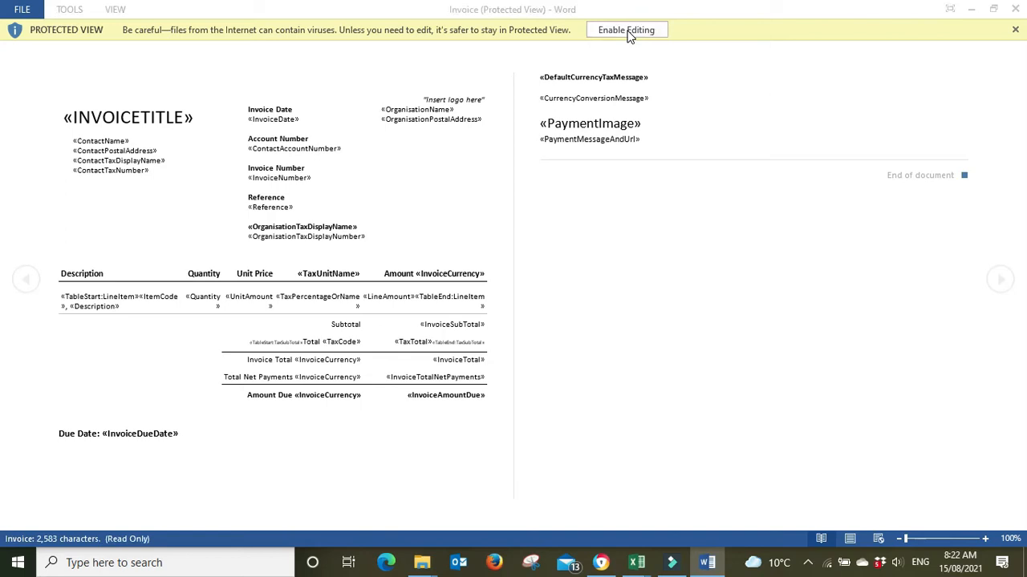
click(626, 30)
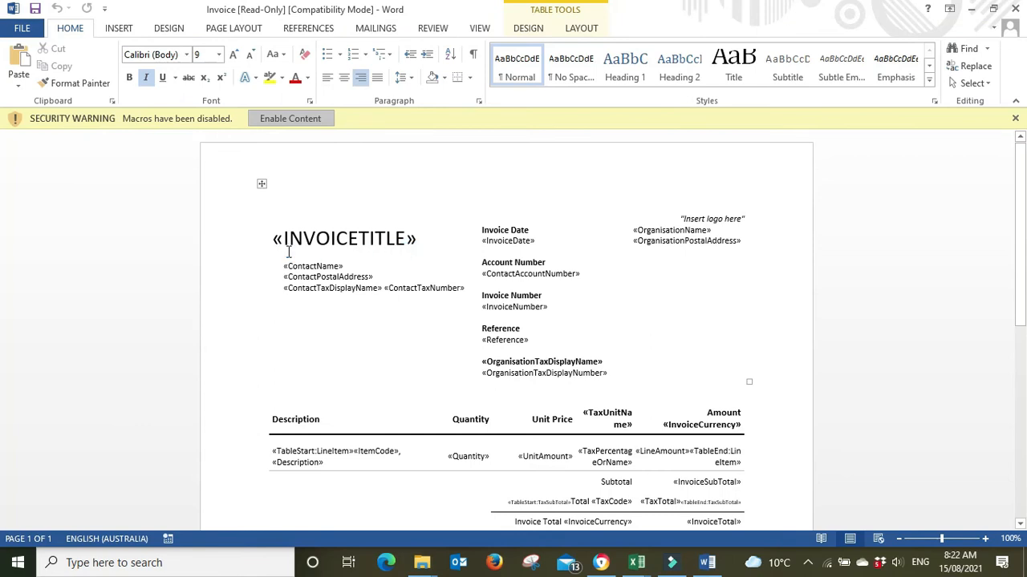
click(1015, 118)
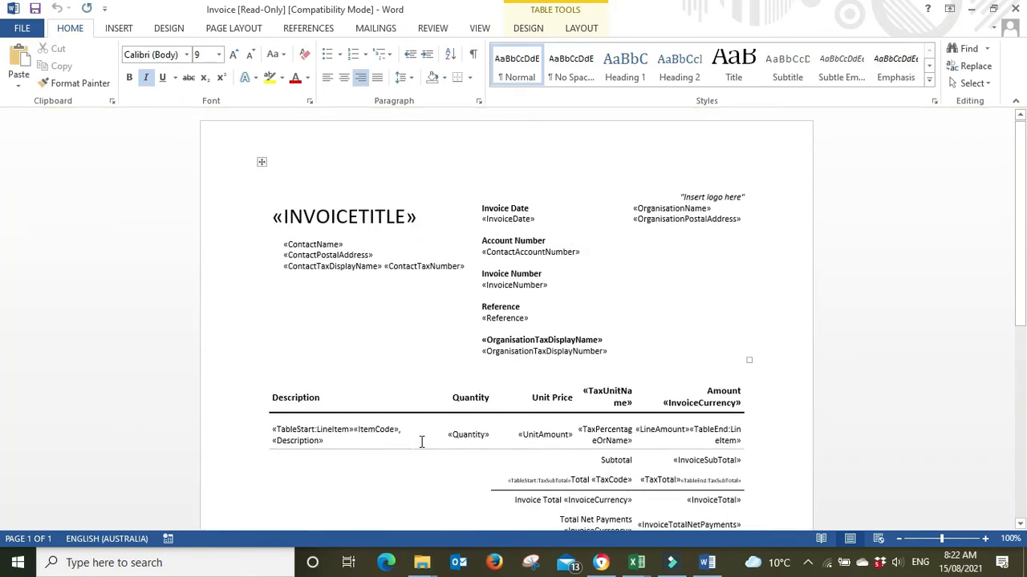
mouse_move(719, 457)
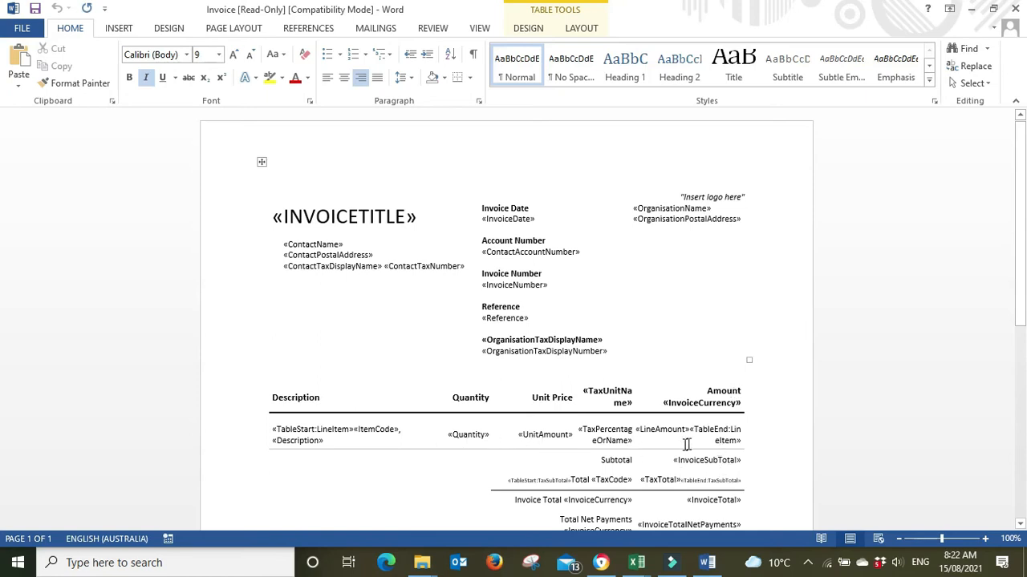
mouse_move(460, 441)
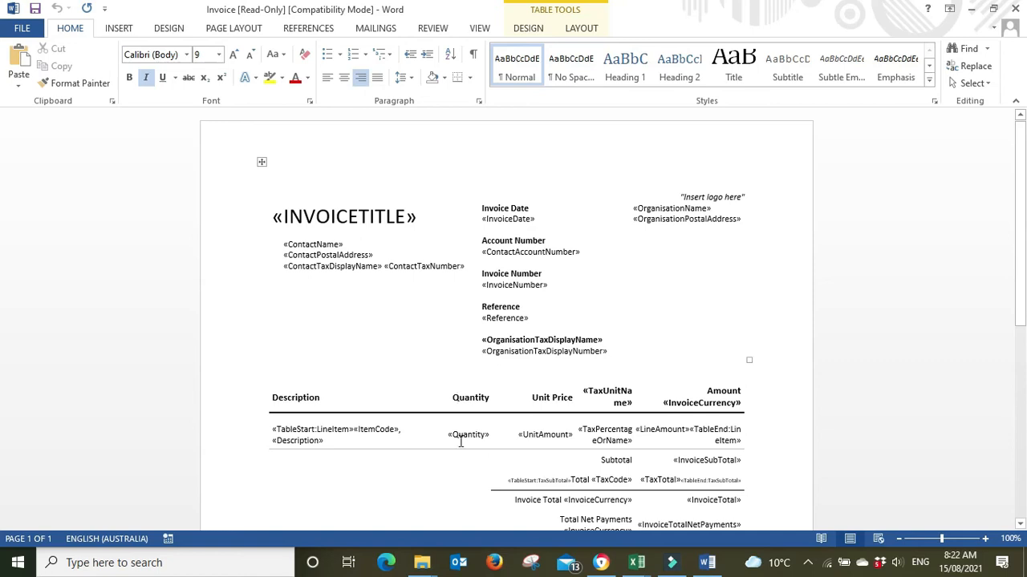
mouse_move(586, 460)
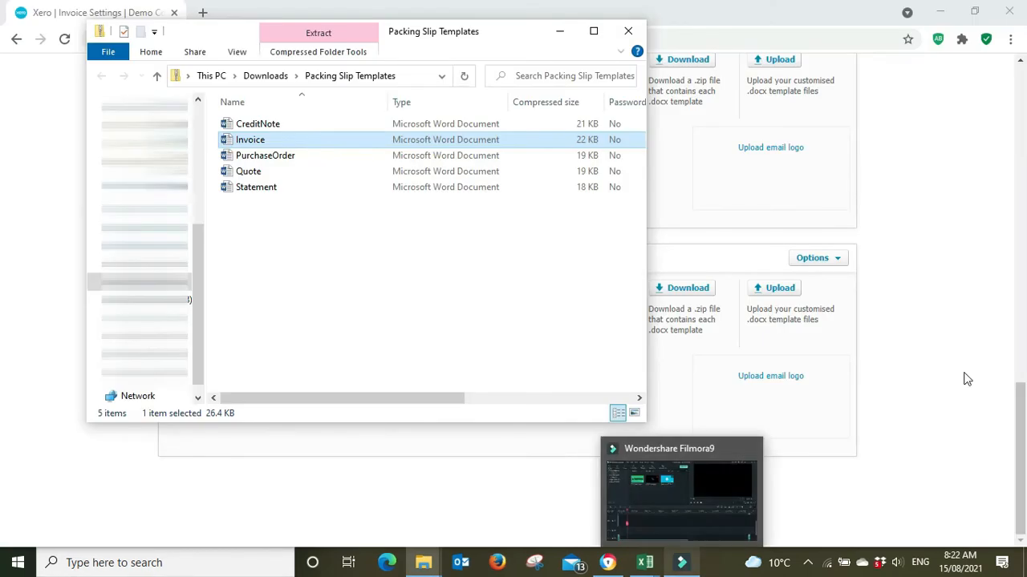
- Return to Xero in the browser and go to Business > Invoices for the All invoices list
click(628, 32)
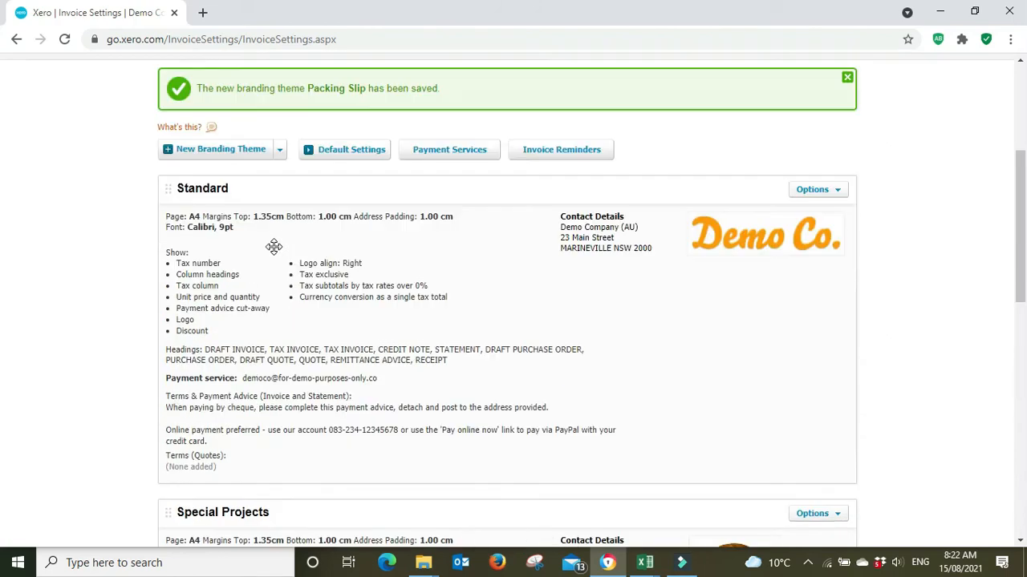
click(273, 113)
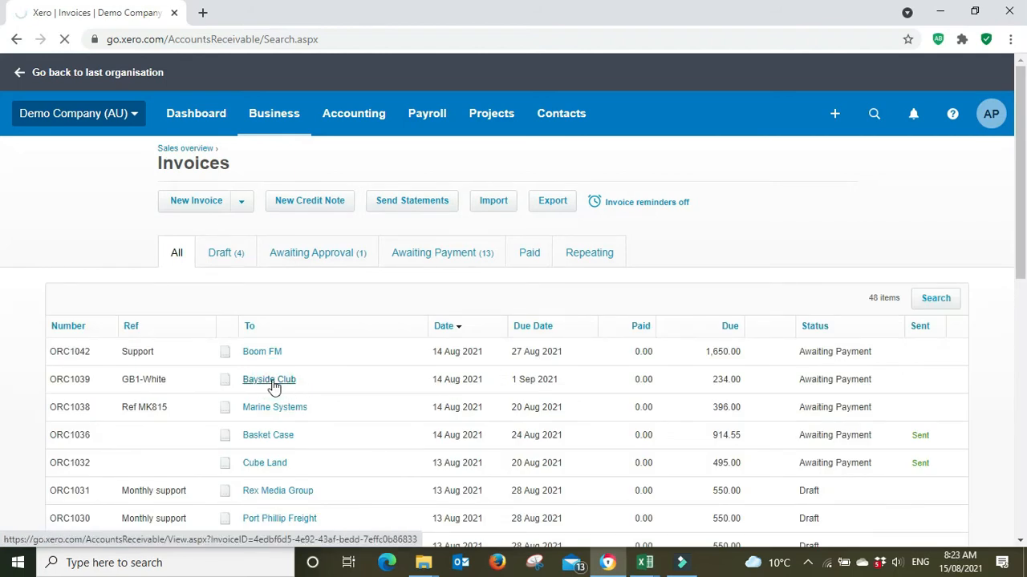
- Open invoice ORC1039 for Bayside Club from the invoices list
click(268, 380)
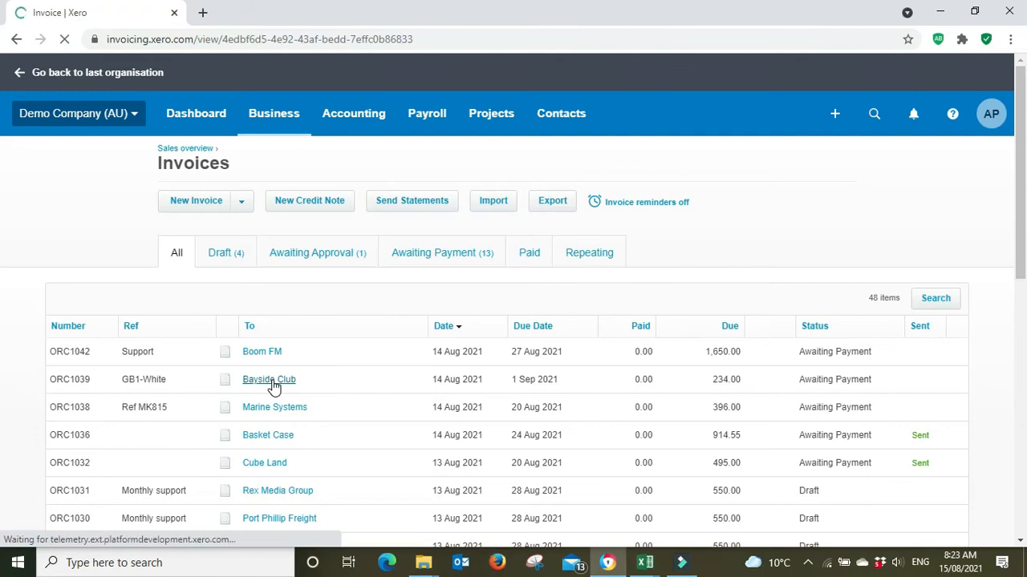
click(268, 380)
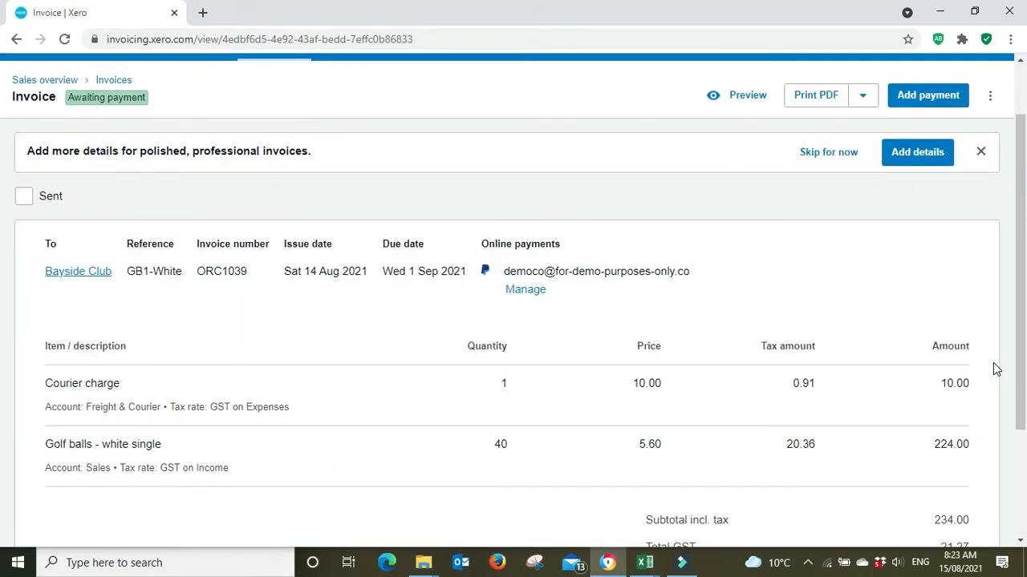
scroll(down, 3)
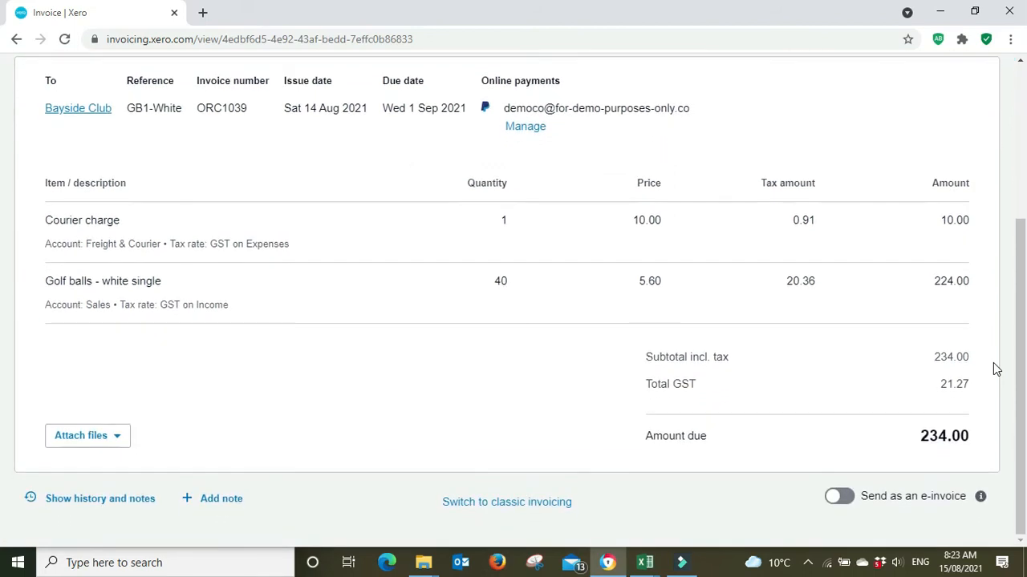
mouse_move(492, 454)
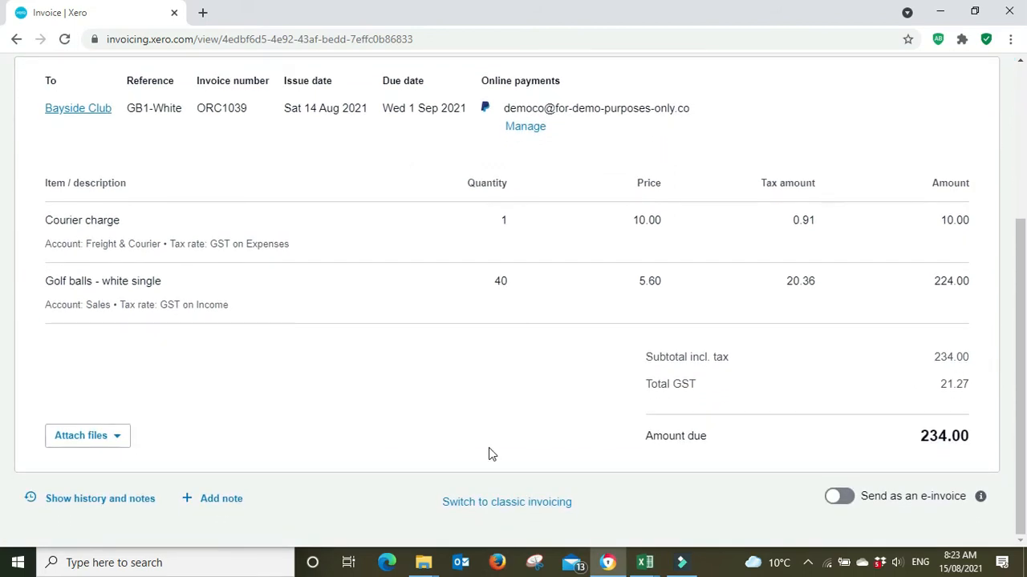
scroll(up, 3)
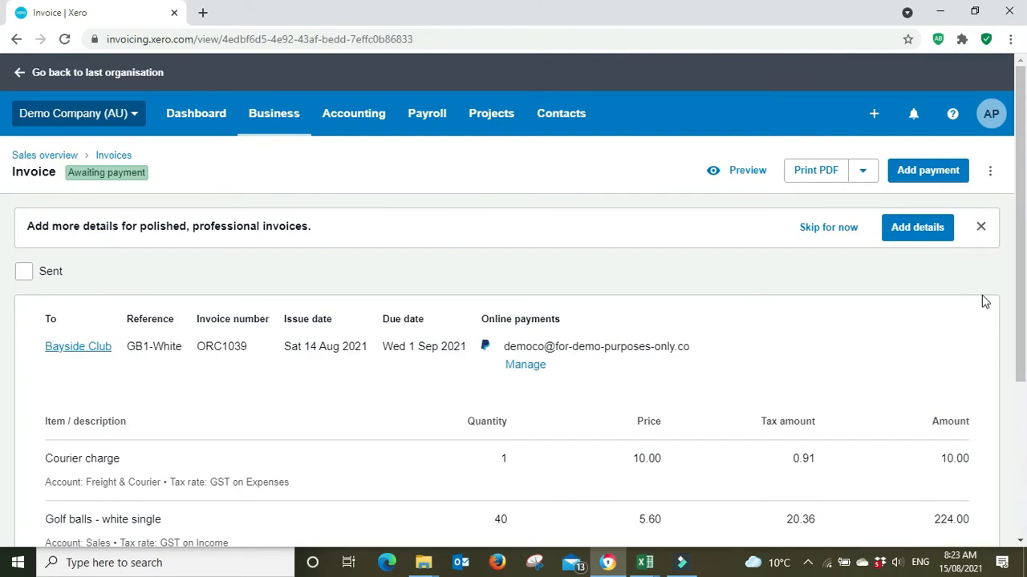
scroll(down, 3)
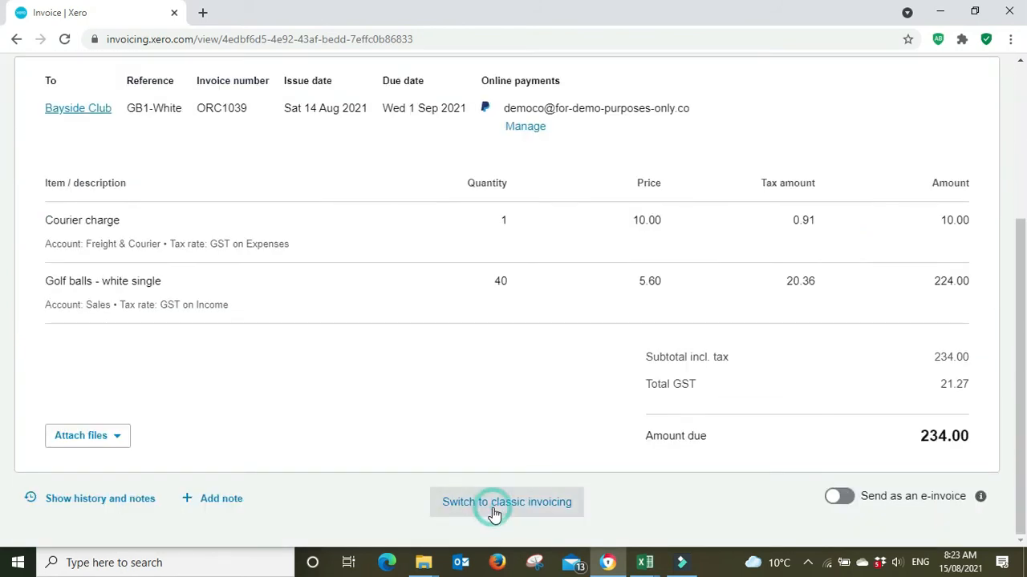
- Switch invoice ORC1039 over to the classic invoicing view
click(506, 503)
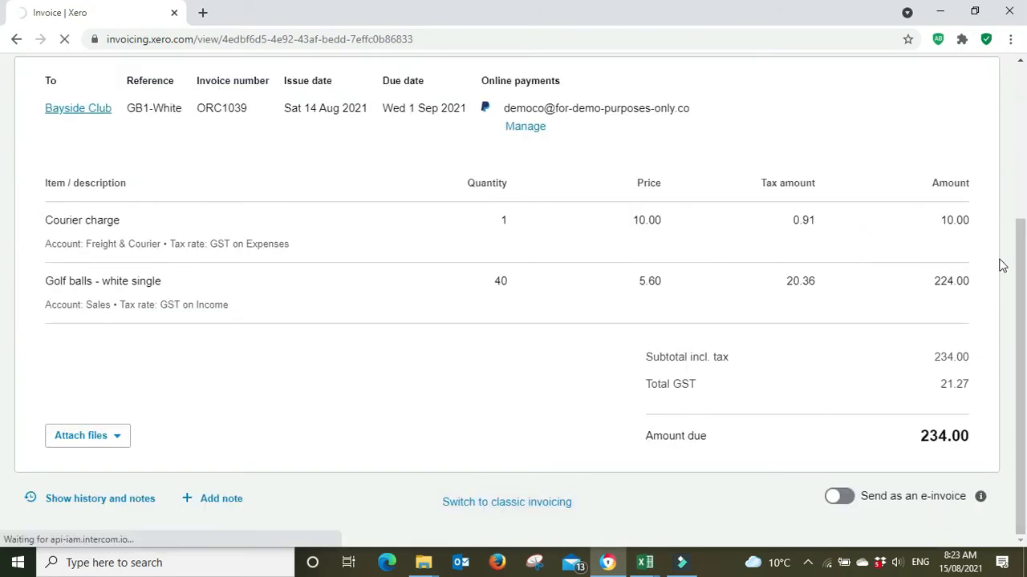
click(506, 501)
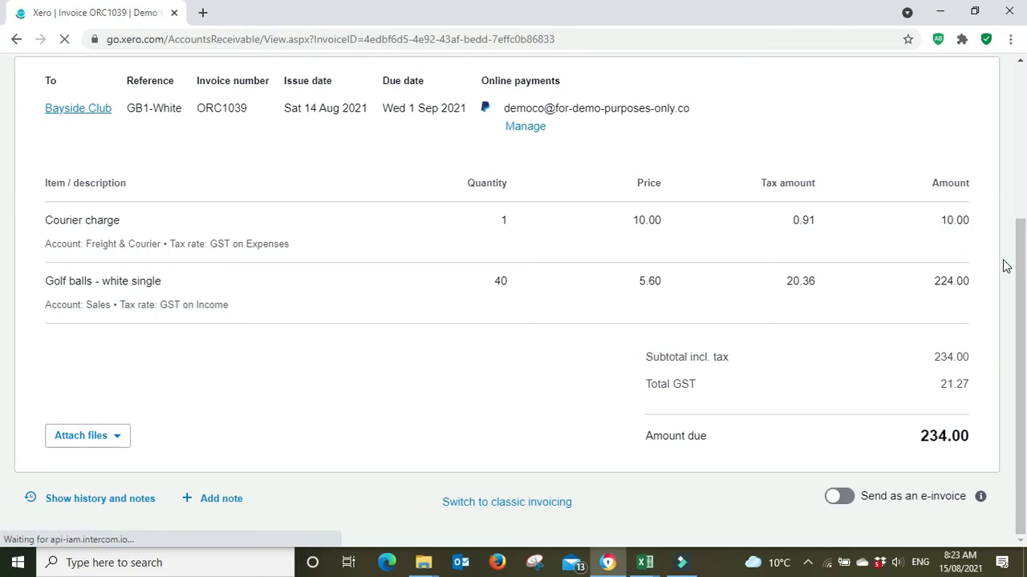
click(506, 502)
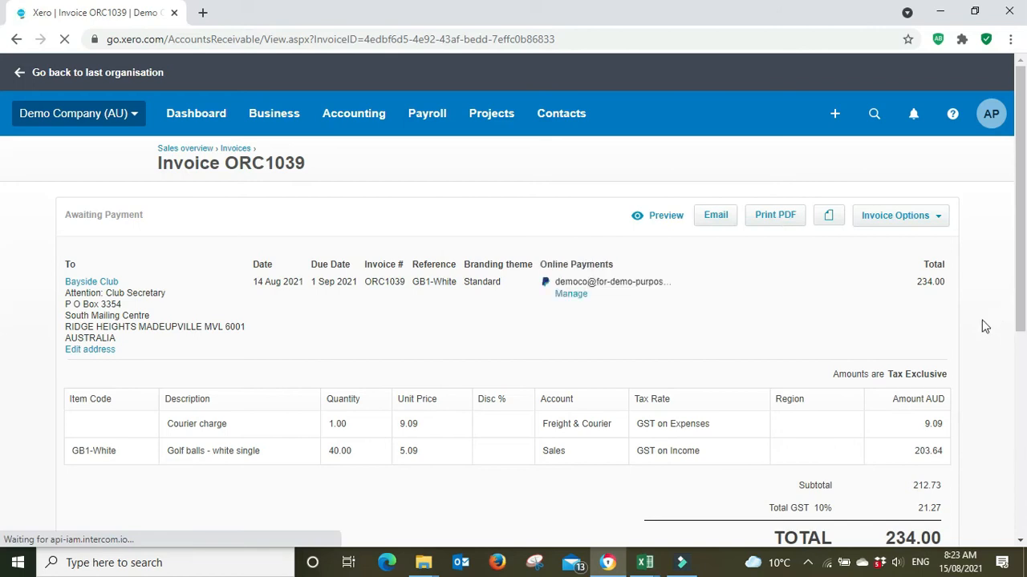
- Switch invoice ORC1039 back from classic to the new invoicing view
scroll(down, 3)
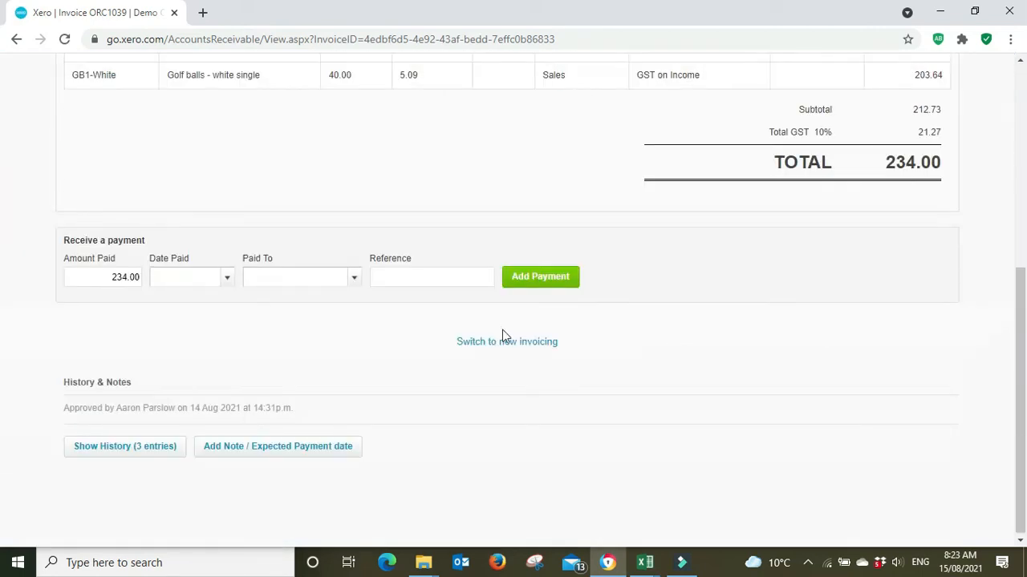
click(506, 341)
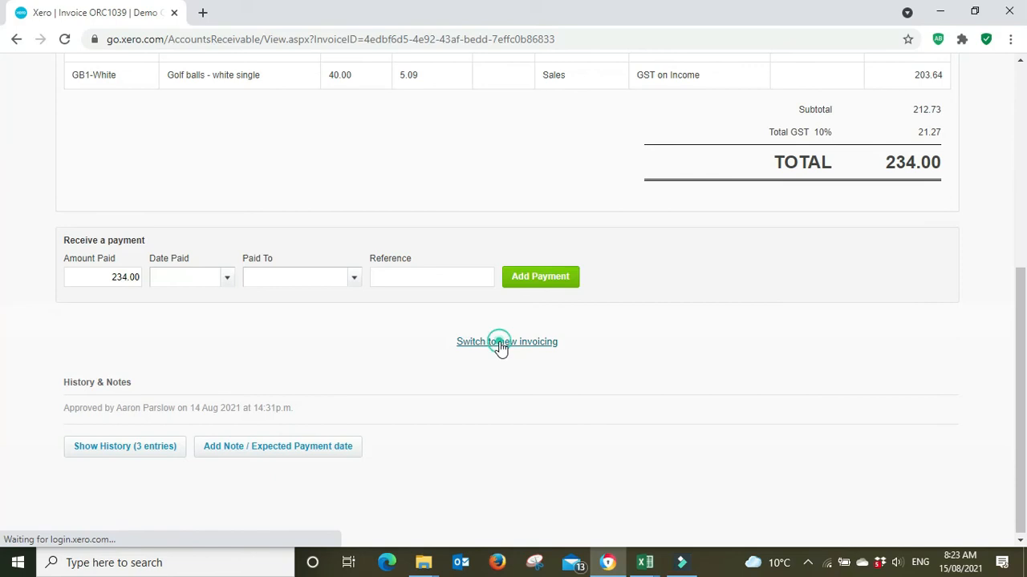
click(506, 341)
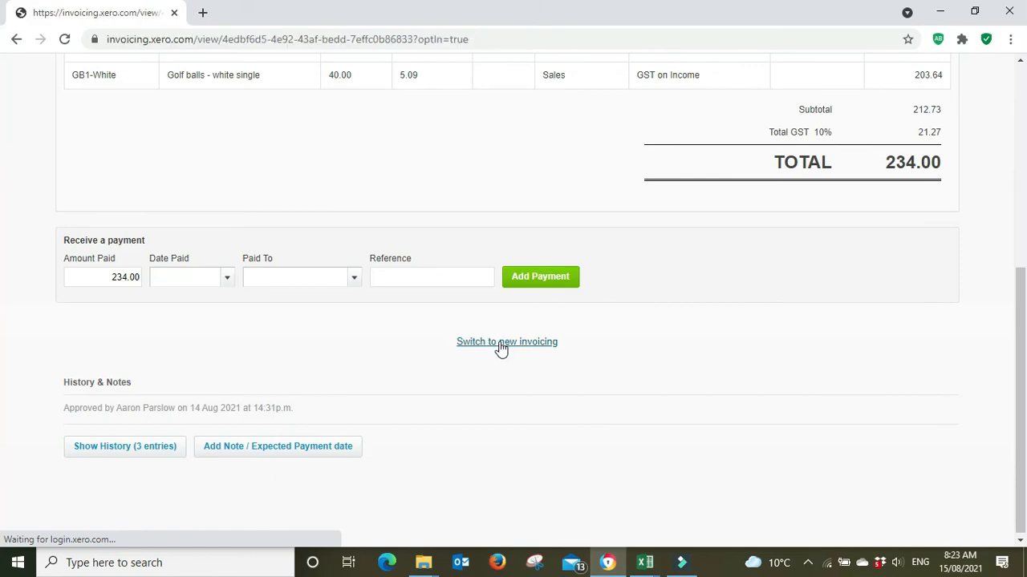
click(506, 342)
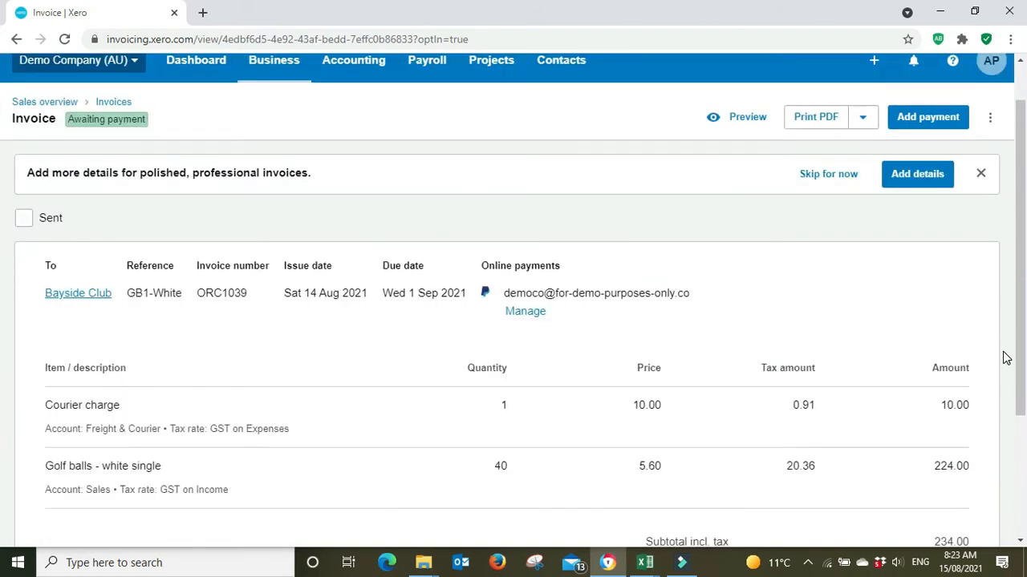
- Bring up the Print PDF layout choices (invoice or packing slip) for ORC1039
scroll(down, 3)
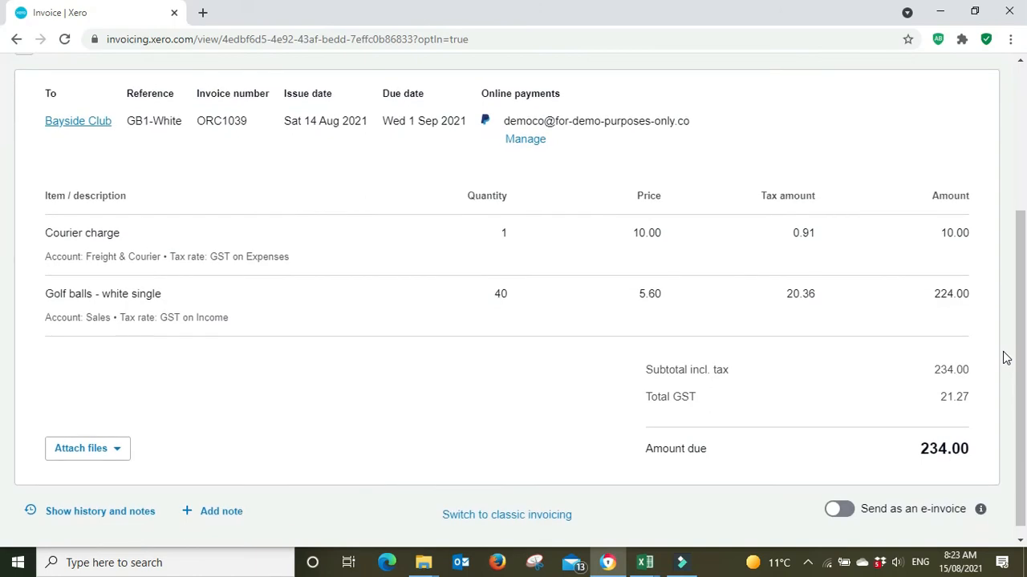
scroll(up, 3)
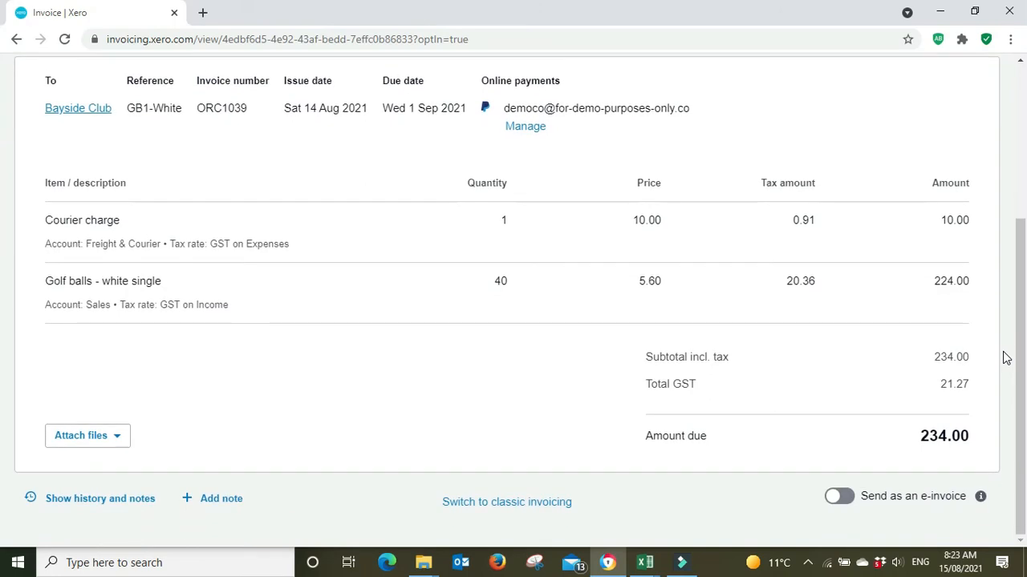
mouse_move(1016, 474)
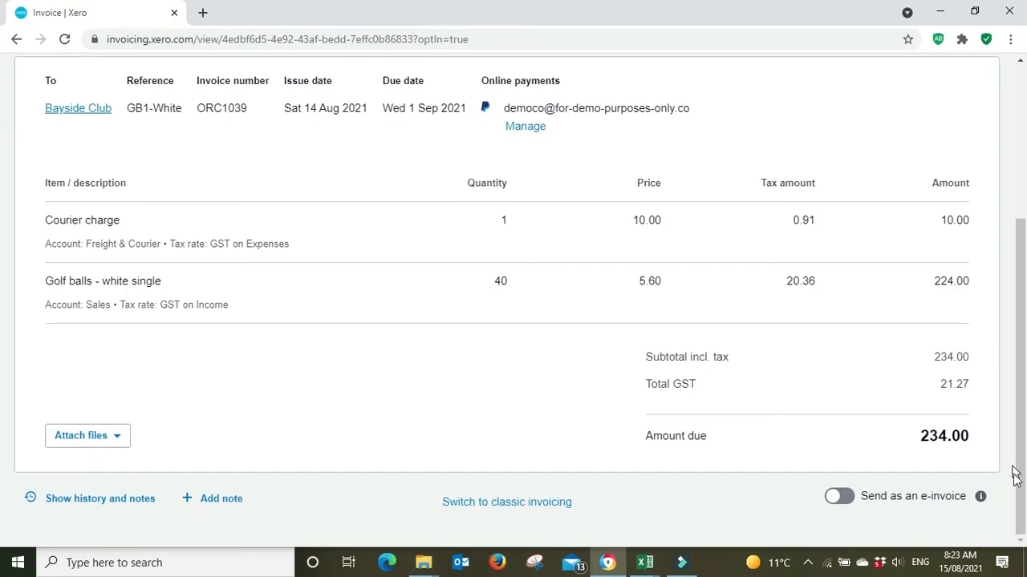
scroll(up, 3)
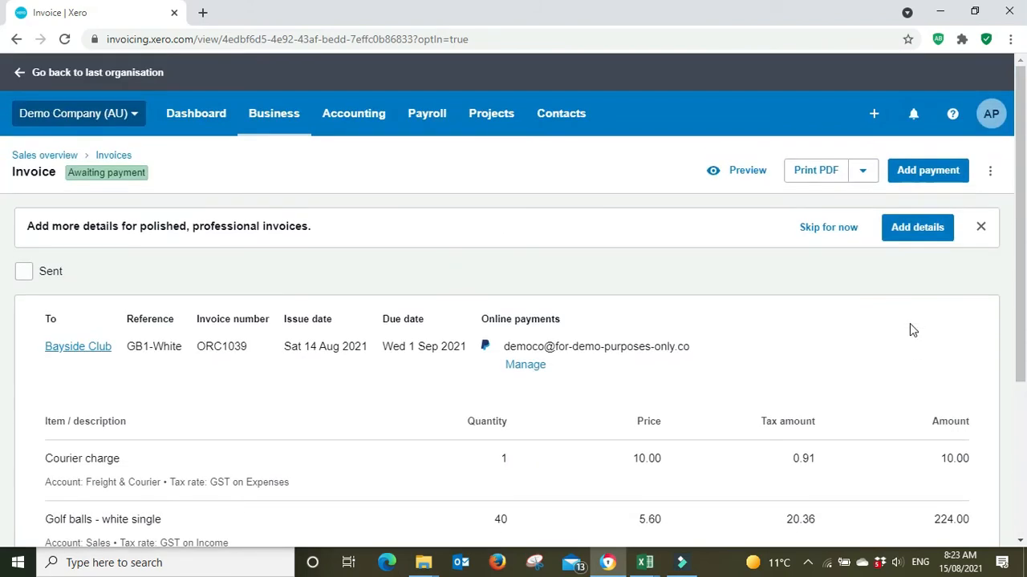
mouse_move(1013, 242)
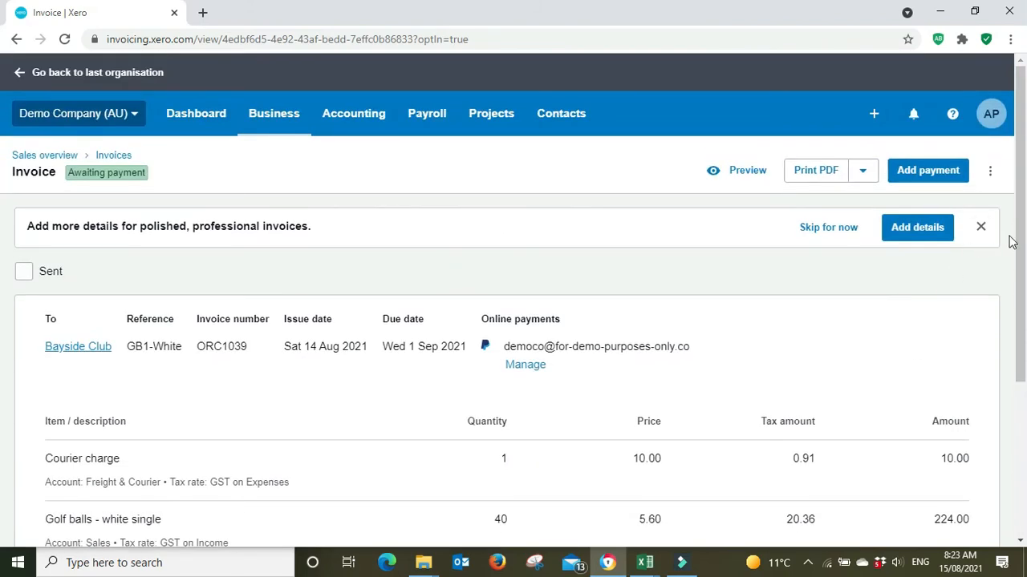
click(862, 170)
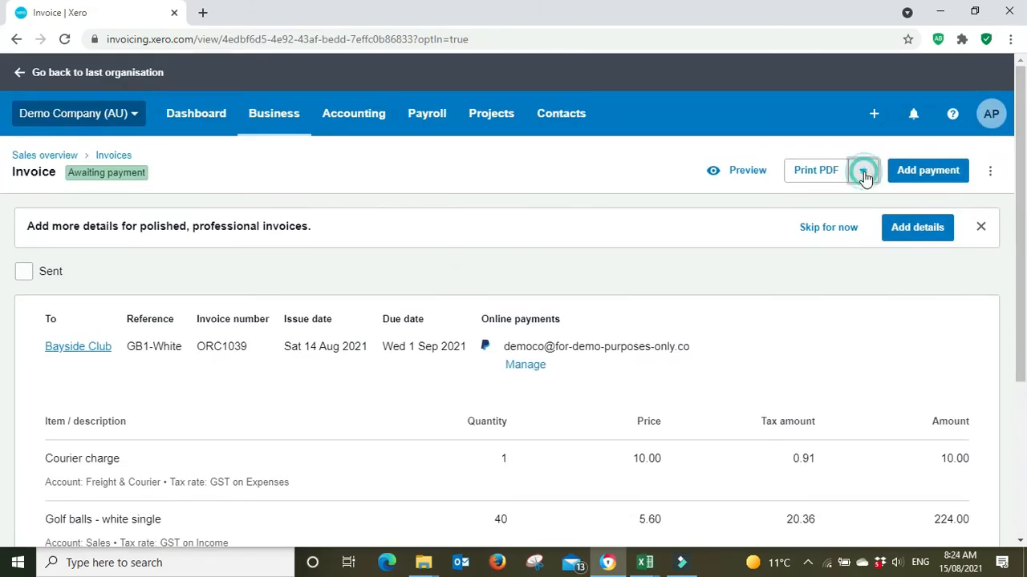
click(863, 170)
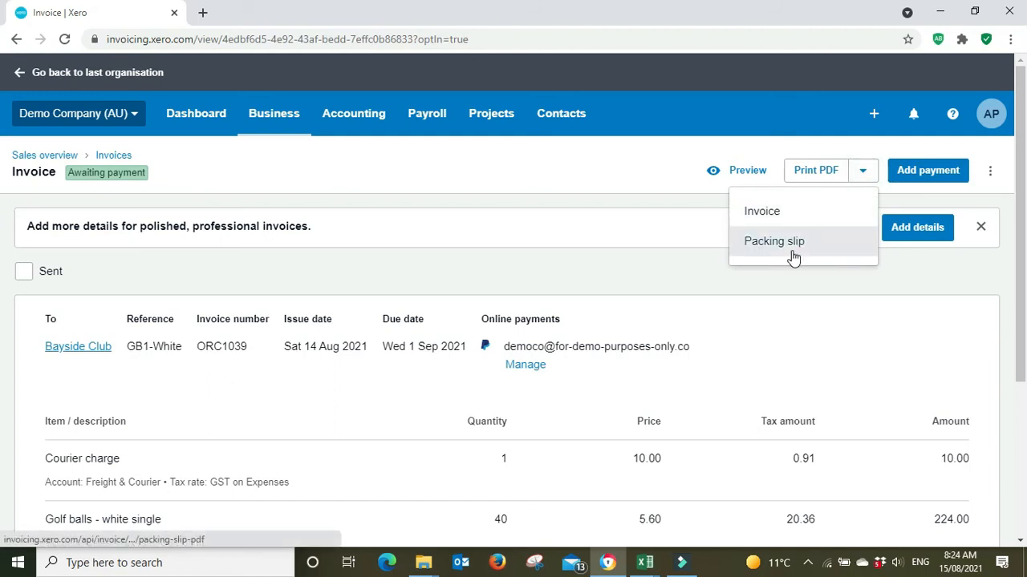
- Print invoice ORC1039 as a Packing Slip PDF from the Print PDF dropdown
click(773, 240)
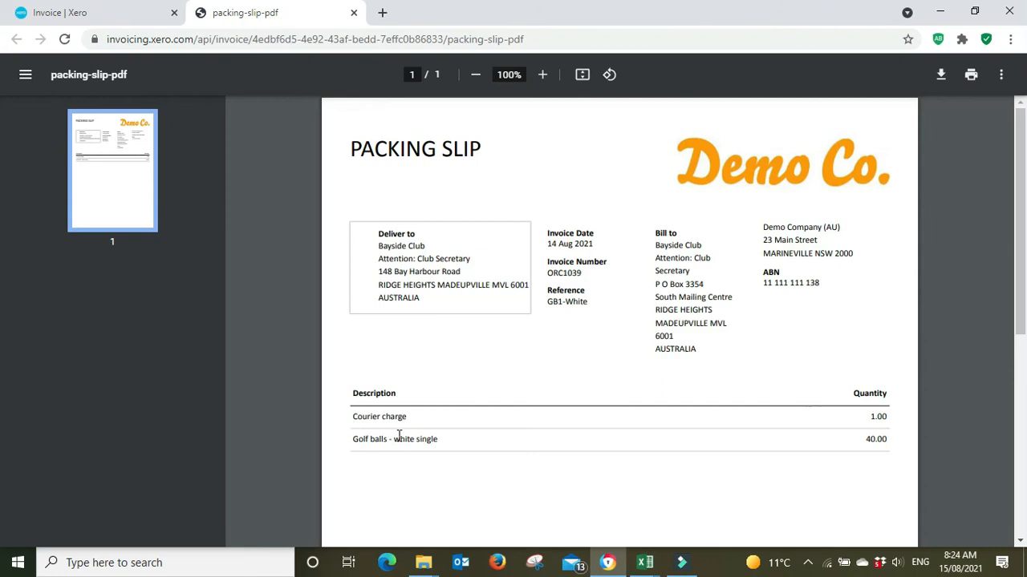
mouse_move(393, 468)
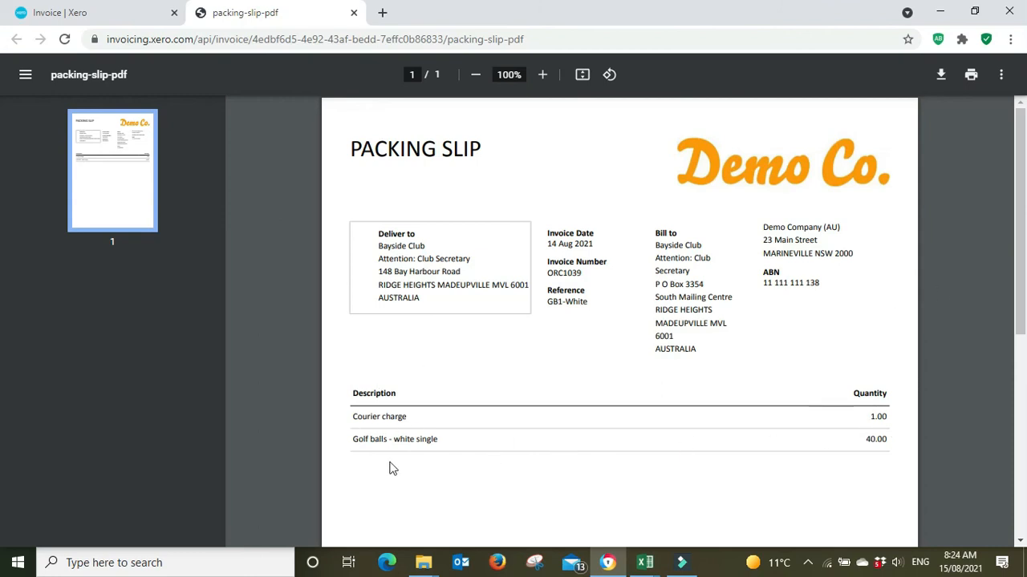
mouse_move(904, 449)
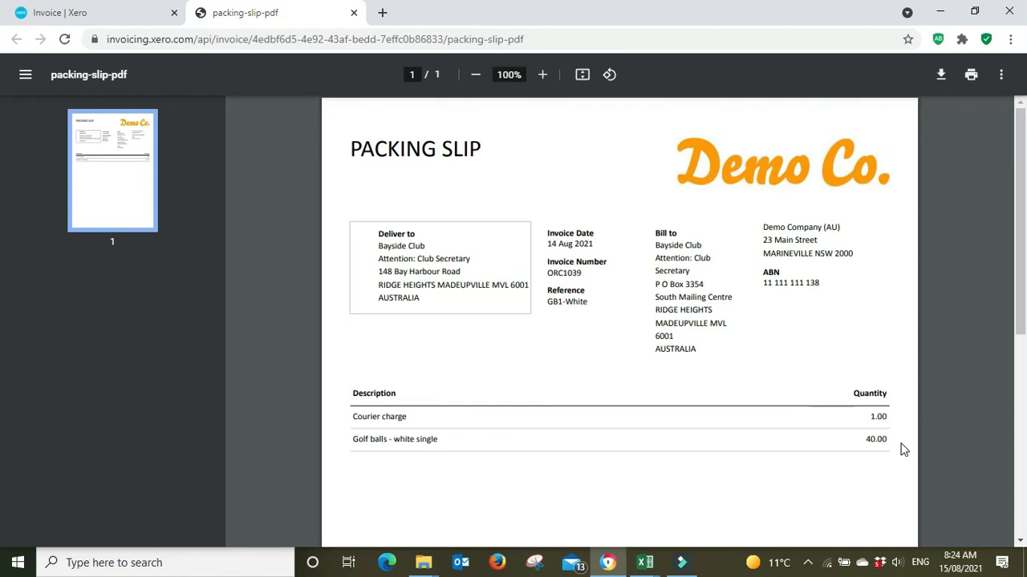
scroll(down, 3)
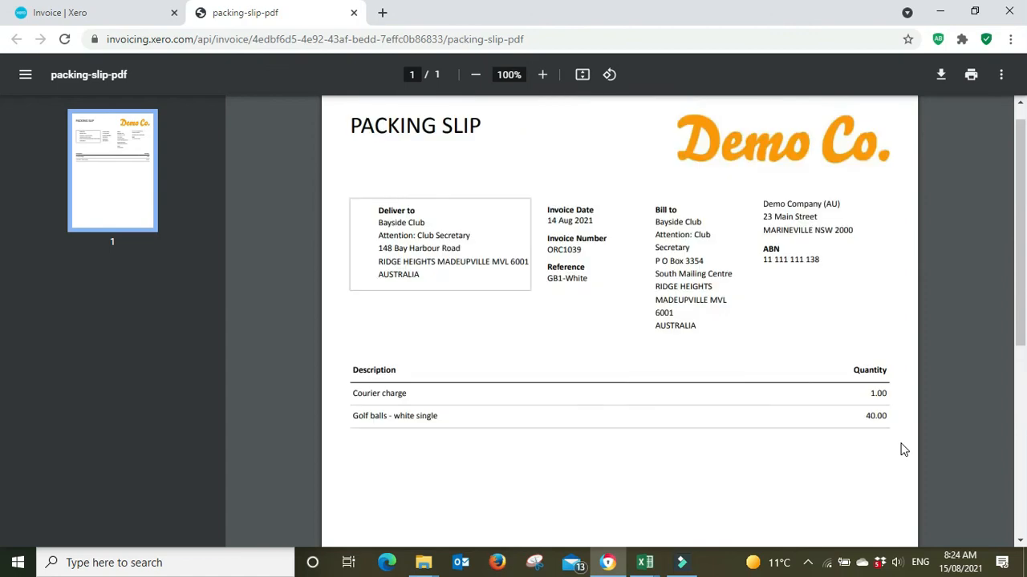
mouse_move(618, 357)
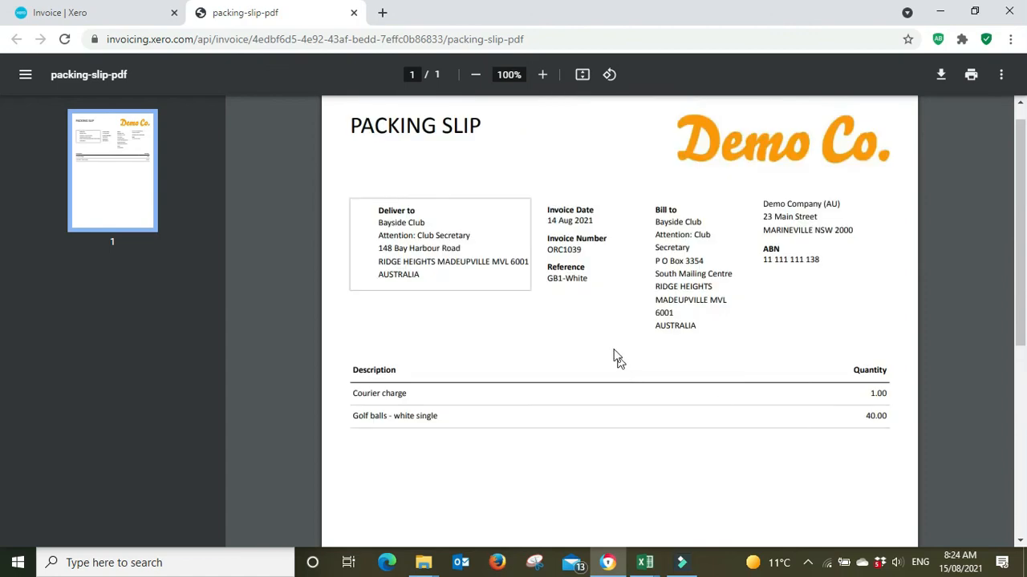
mouse_move(614, 341)
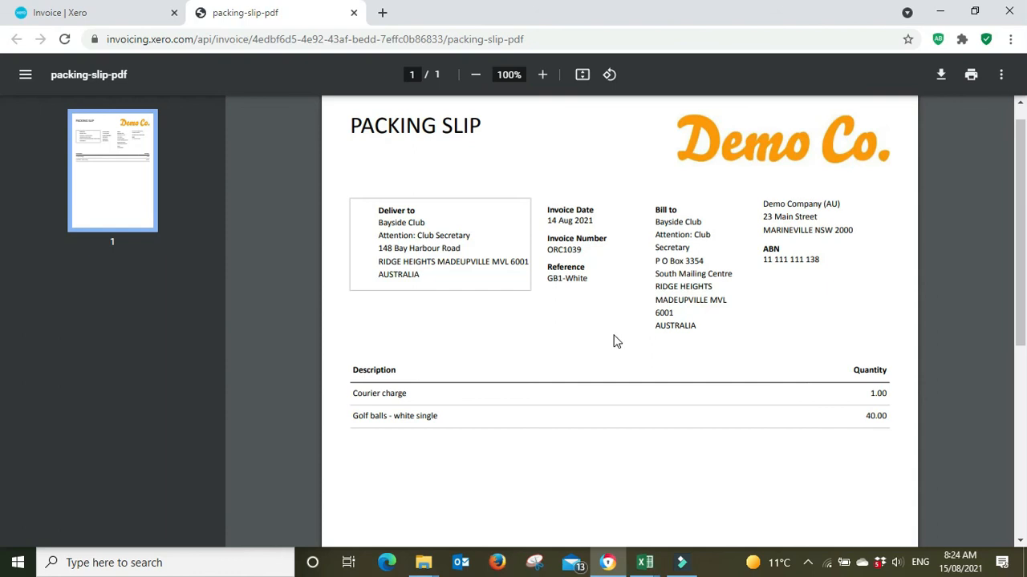
mouse_move(971, 75)
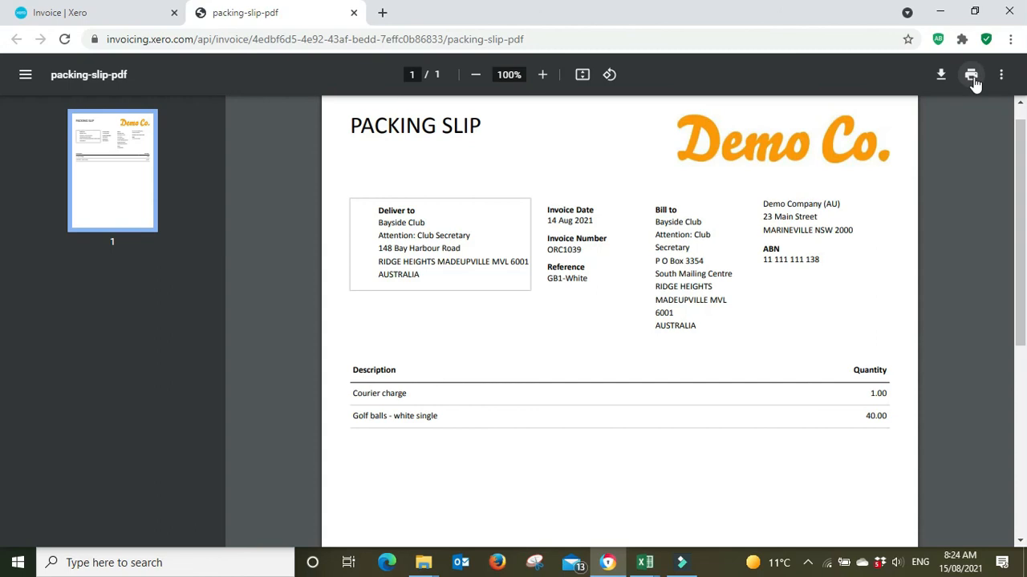
mouse_move(88, 12)
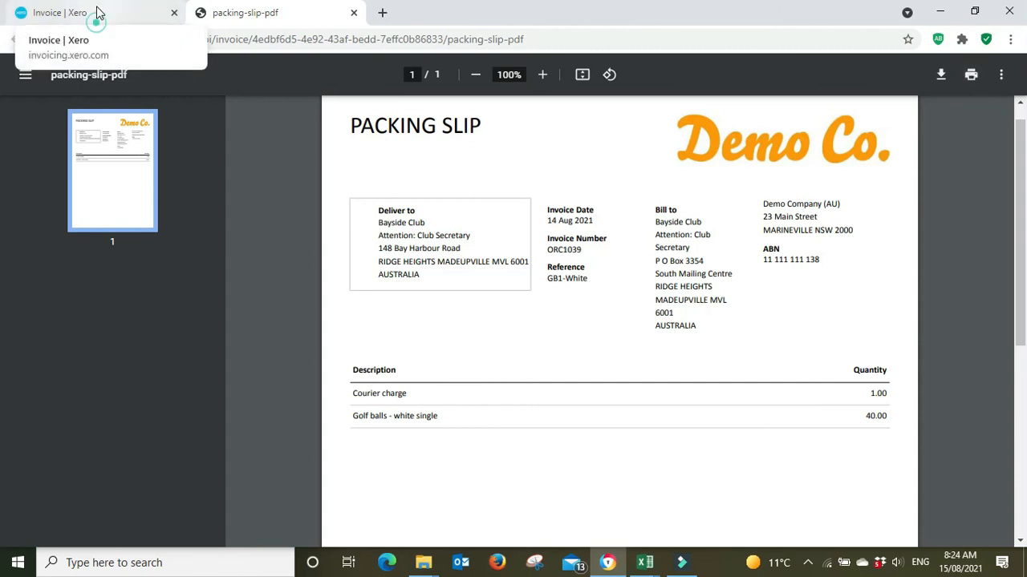
- Switch back to the 'Invoice | Xero' browser tab, leaving the PDF open
click(61, 12)
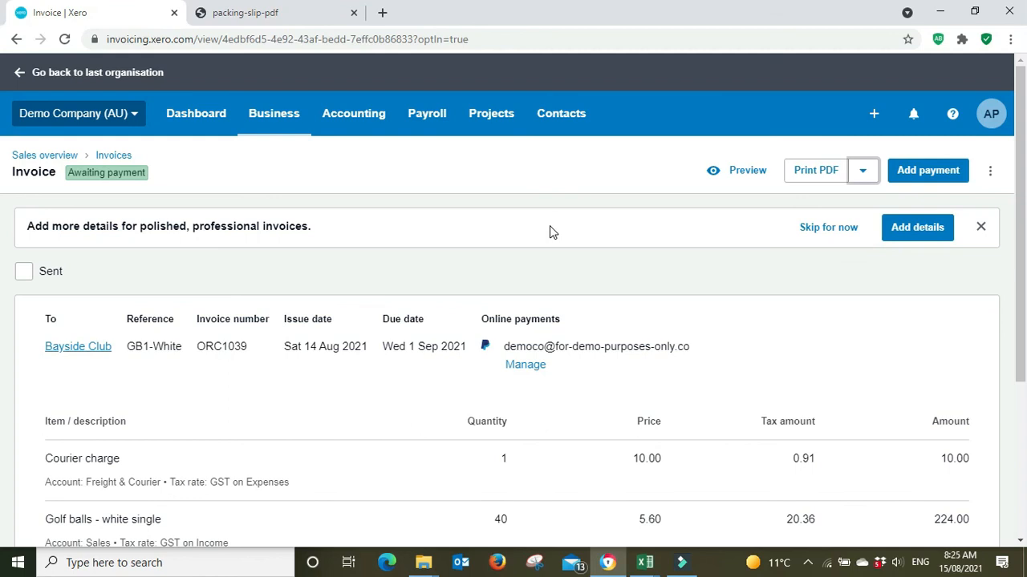
mouse_move(362, 169)
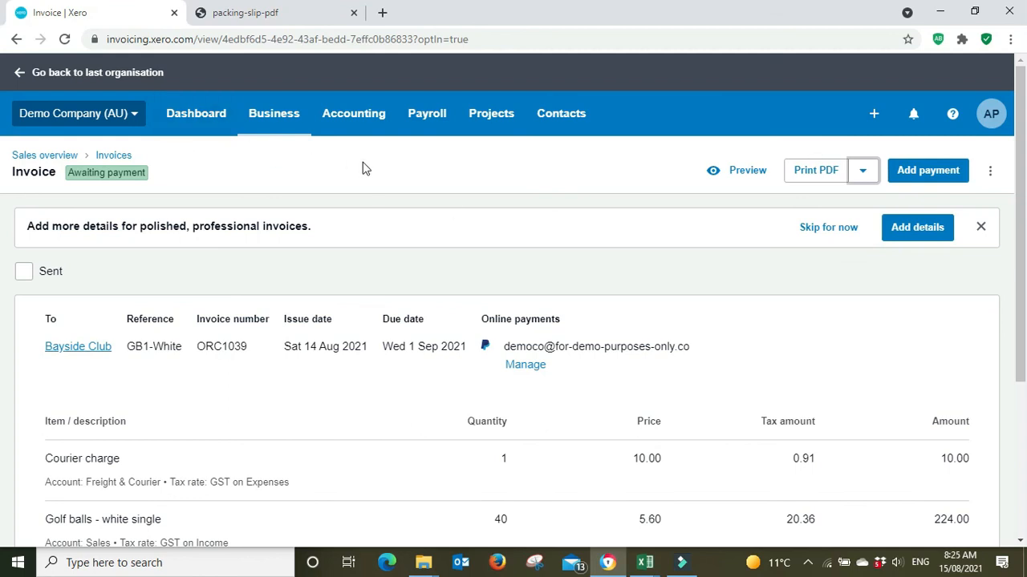
mouse_move(608, 182)
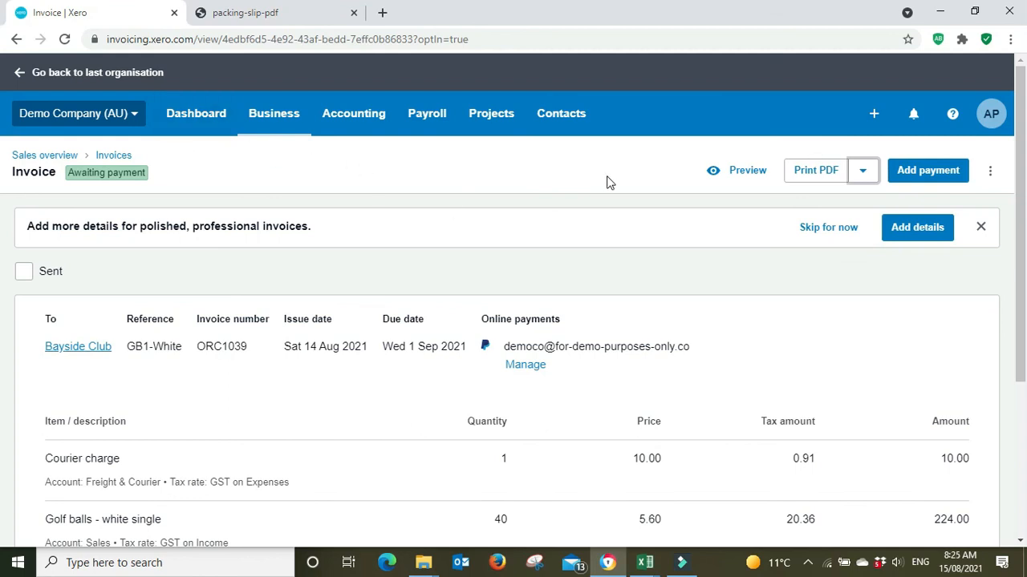